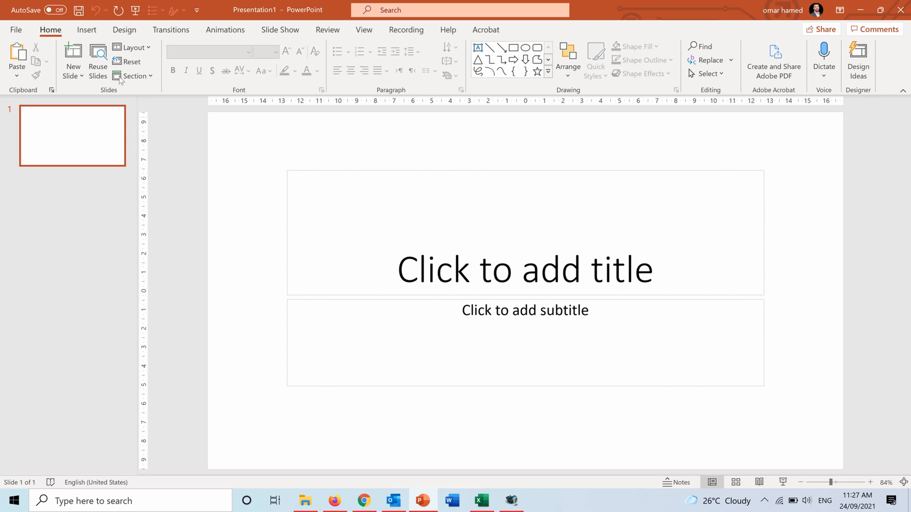
Show the Insert tab, then the Recording tab's features
click(86, 30)
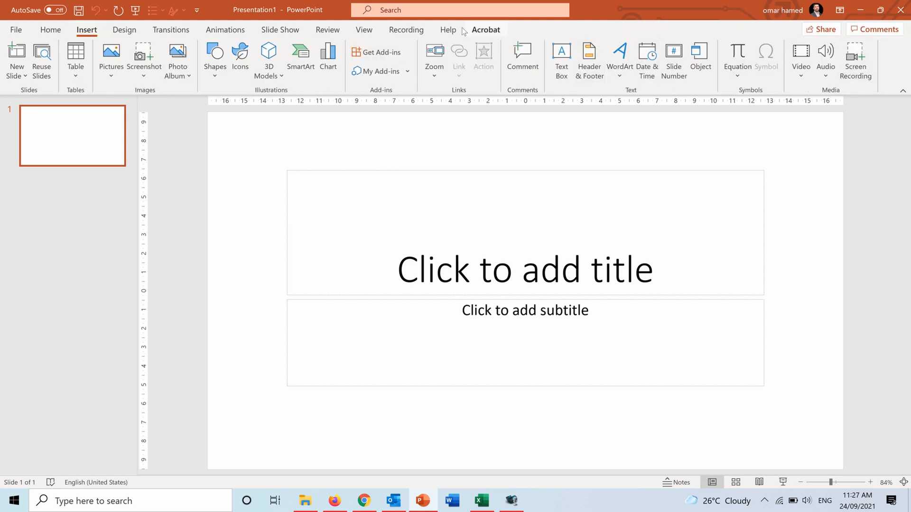
click(405, 30)
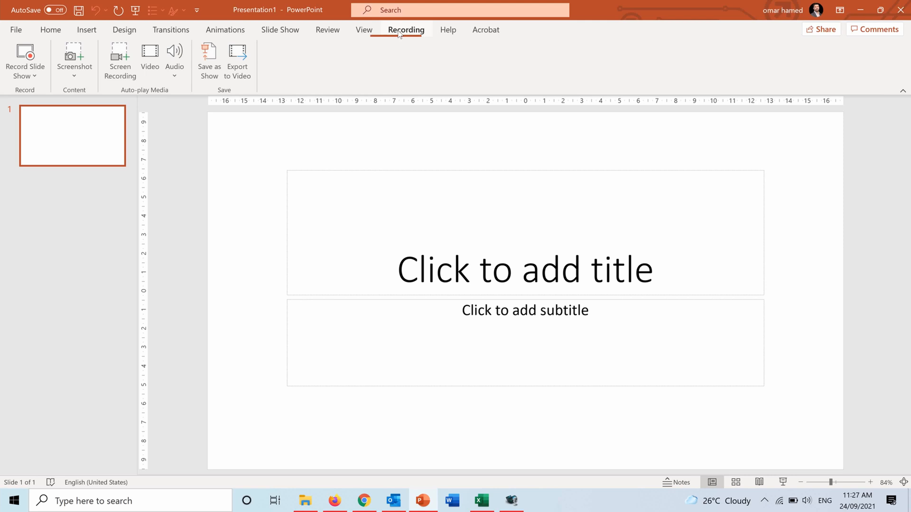
mouse_move(136, 64)
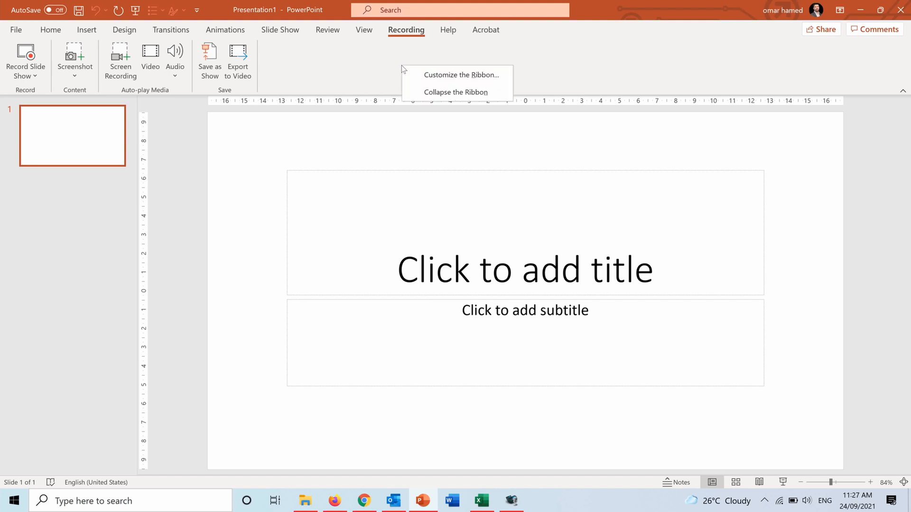
mouse_move(437, 80)
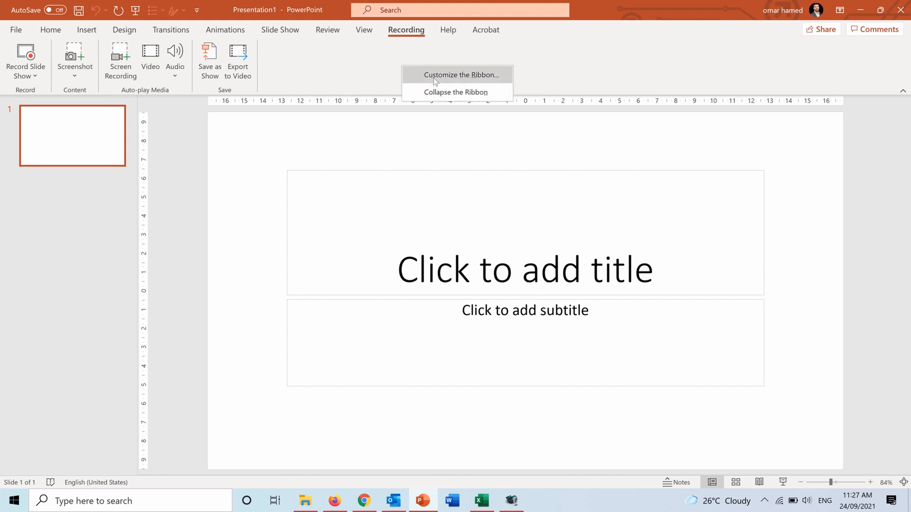
Customize the ribbon to enable the Recording main tab and apply it
click(459, 75)
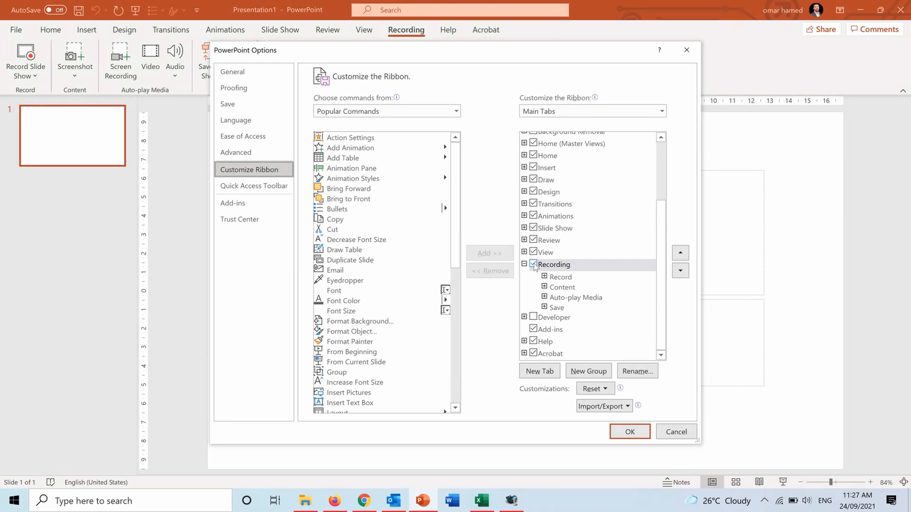
click(554, 265)
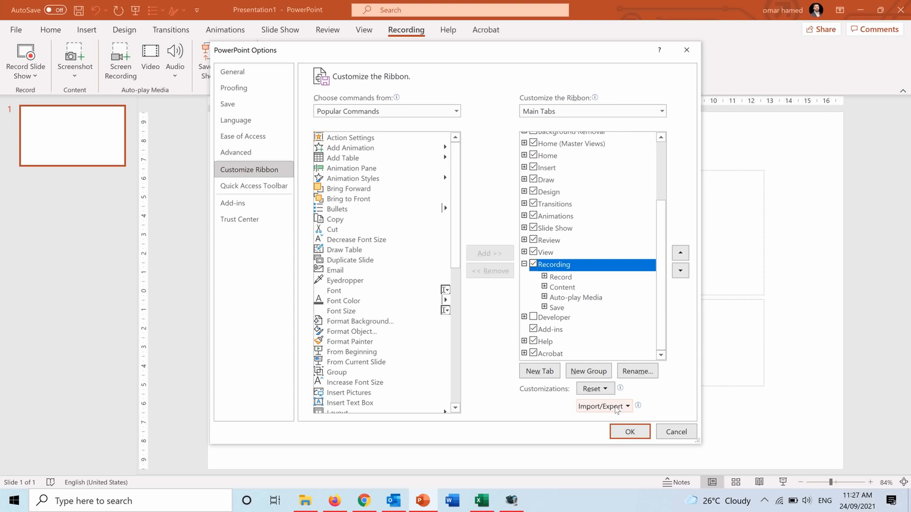
click(629, 431)
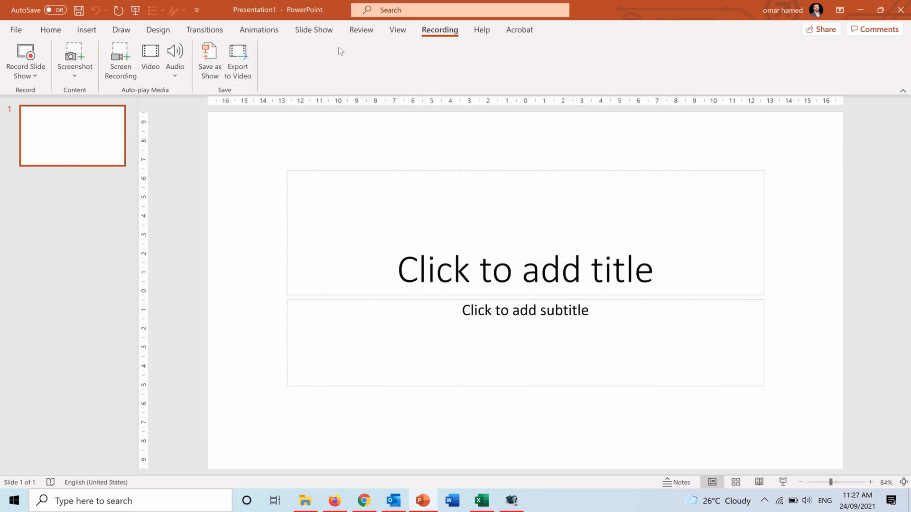
mouse_move(265, 75)
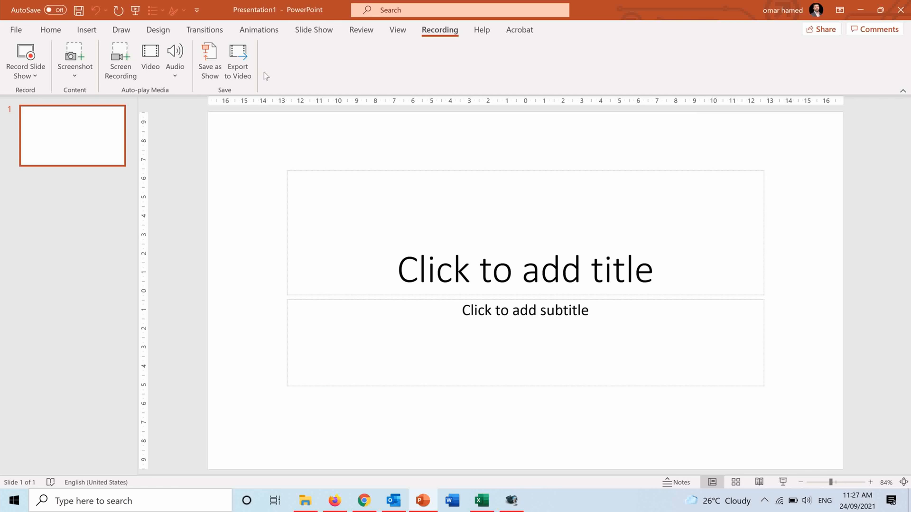
mouse_move(138, 88)
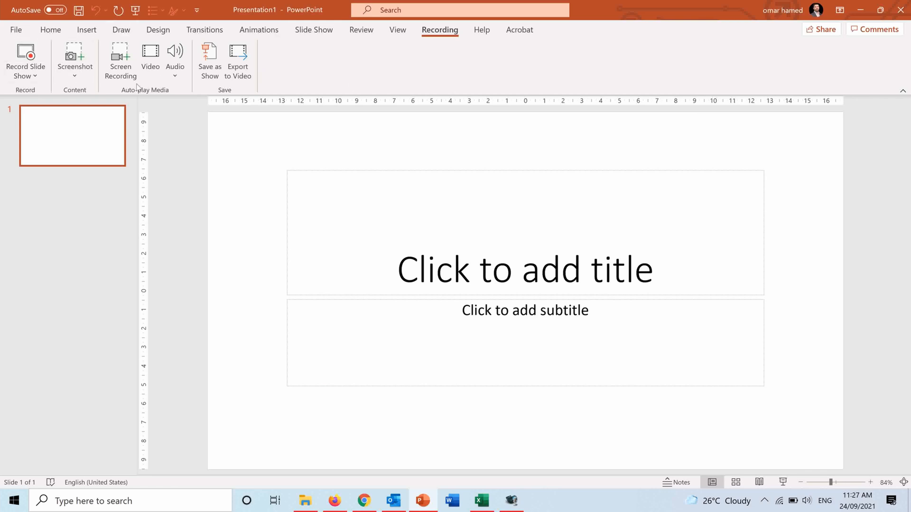
mouse_move(70, 44)
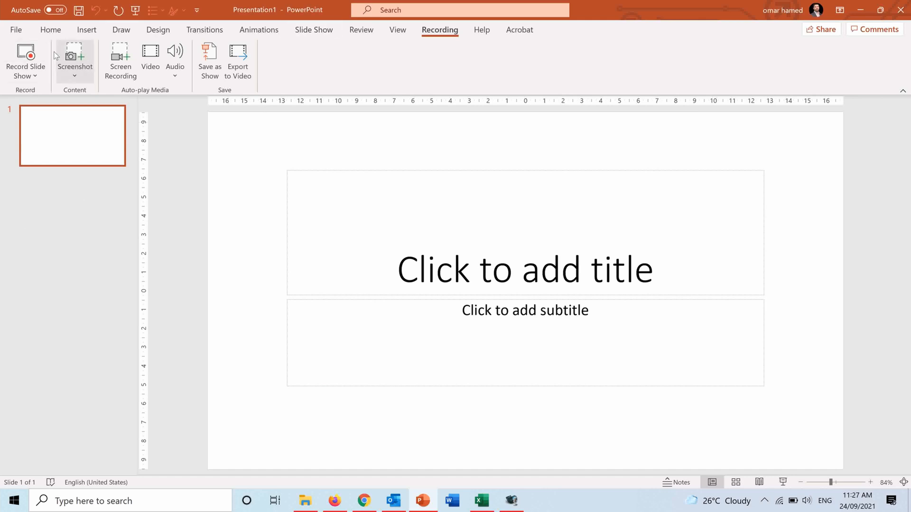
click(314, 30)
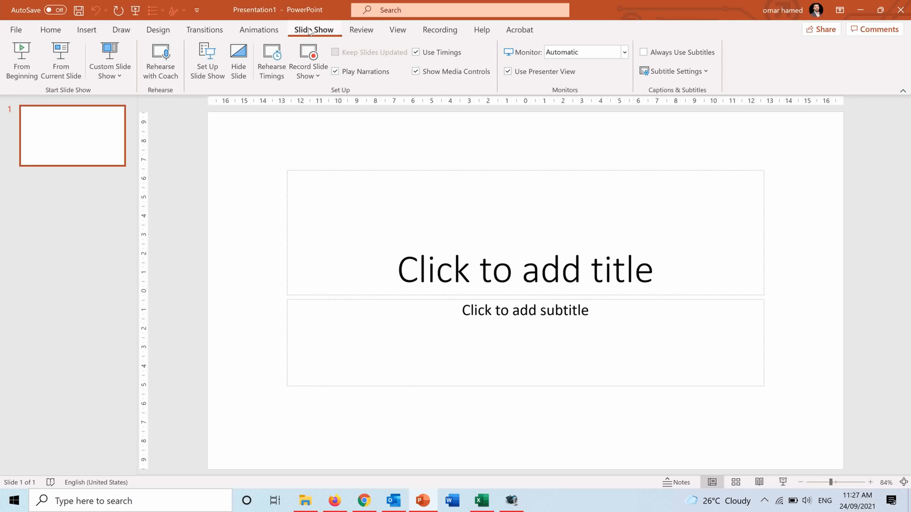
mouse_move(312, 52)
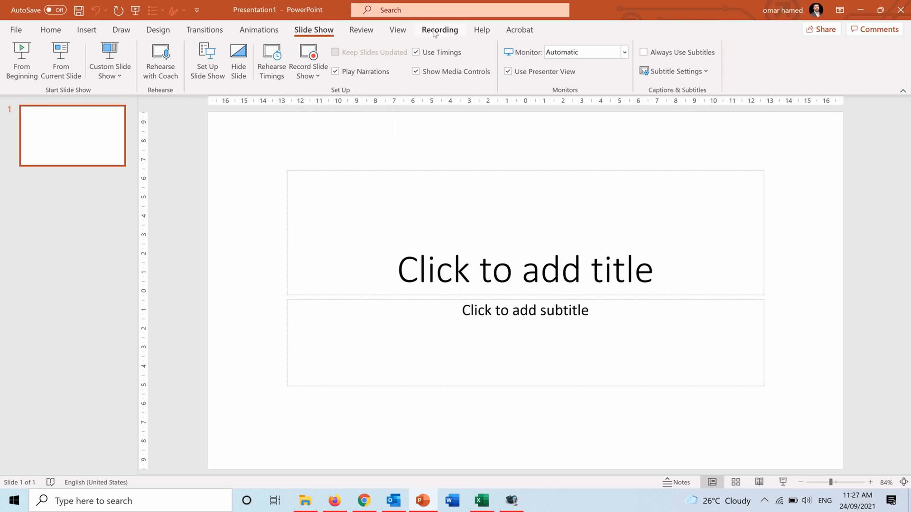
click(439, 30)
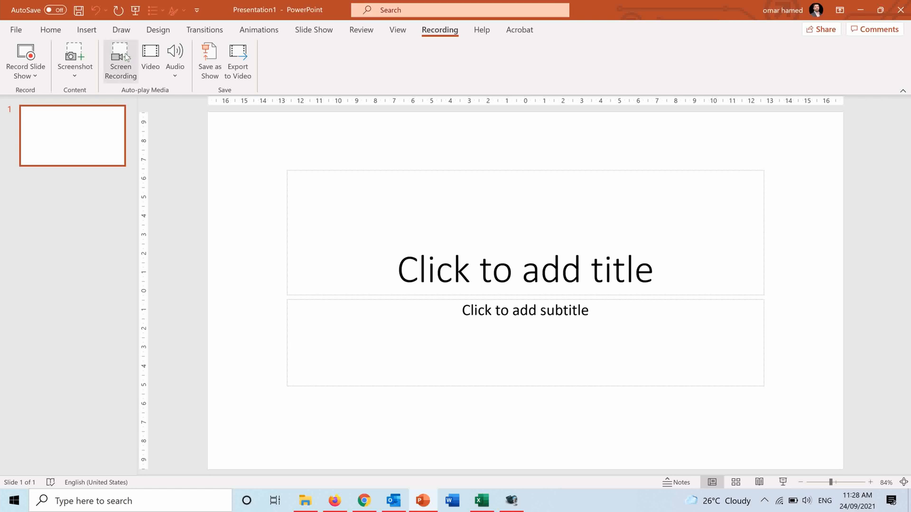
Start a Screen Recording and begin selecting the capture area
click(120, 56)
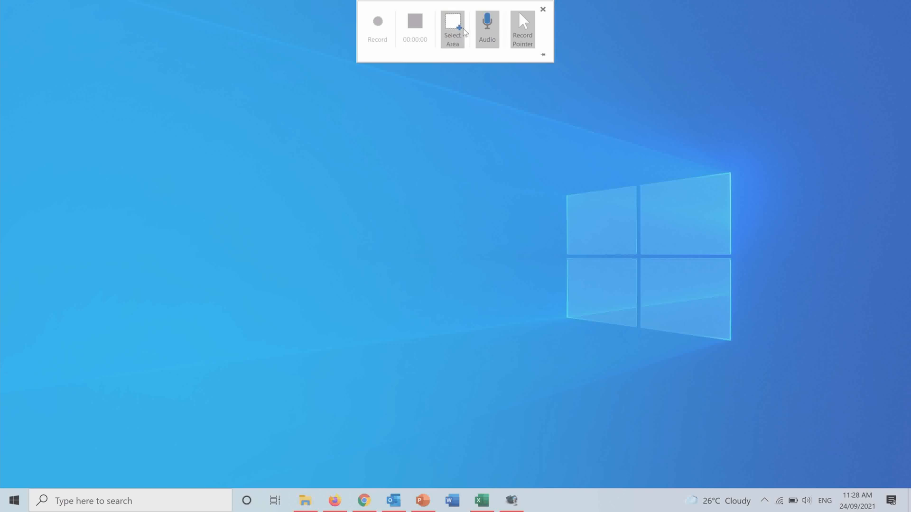
mouse_move(522, 22)
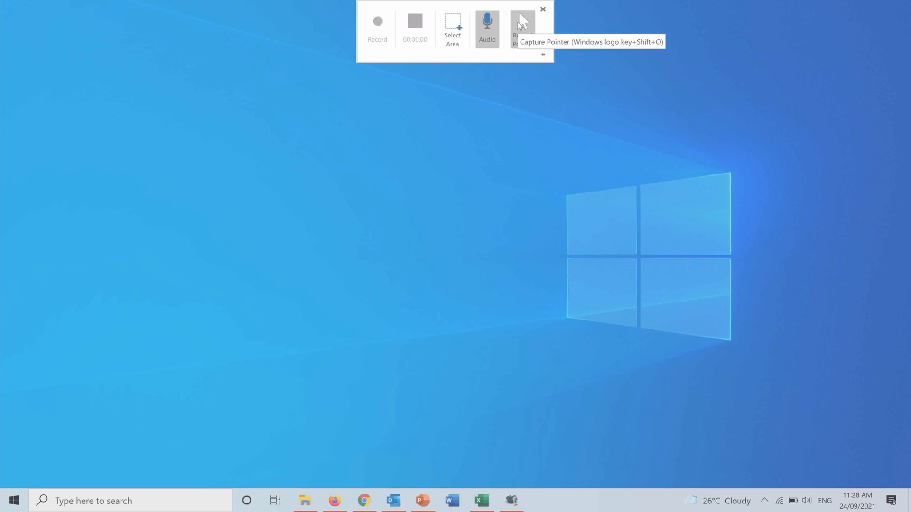
mouse_move(436, 51)
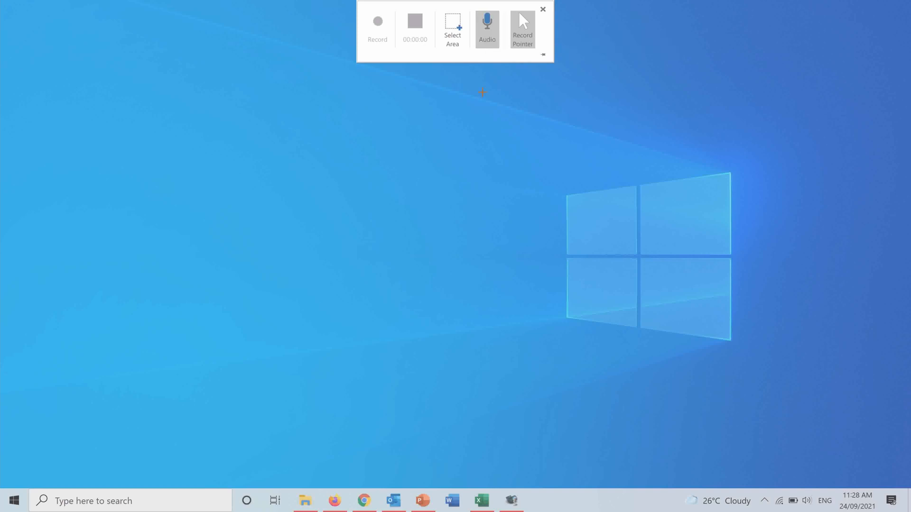
mouse_move(346, 46)
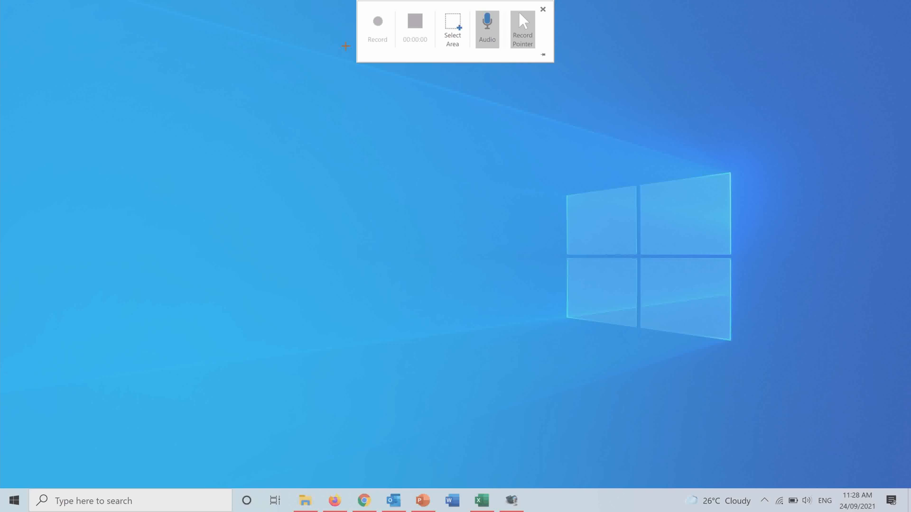
mouse_move(453, 28)
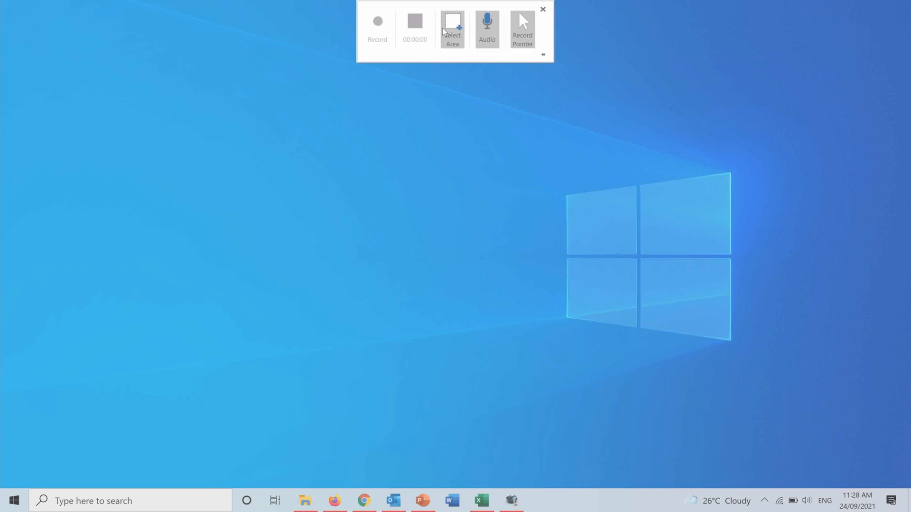
click(452, 26)
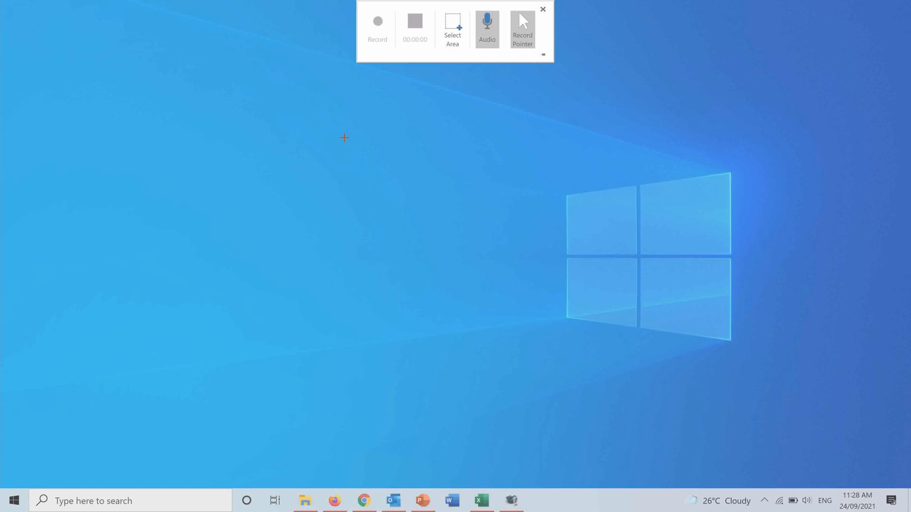
mouse_move(414, 218)
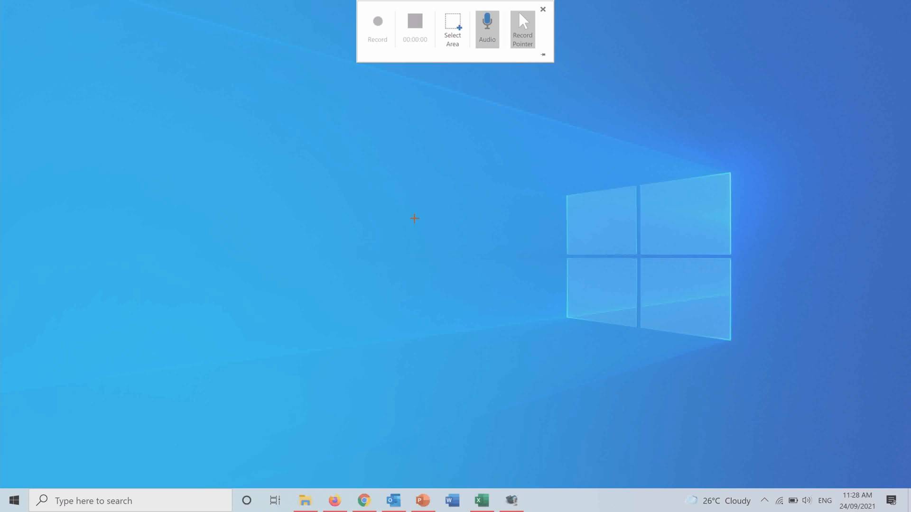
mouse_move(477, 473)
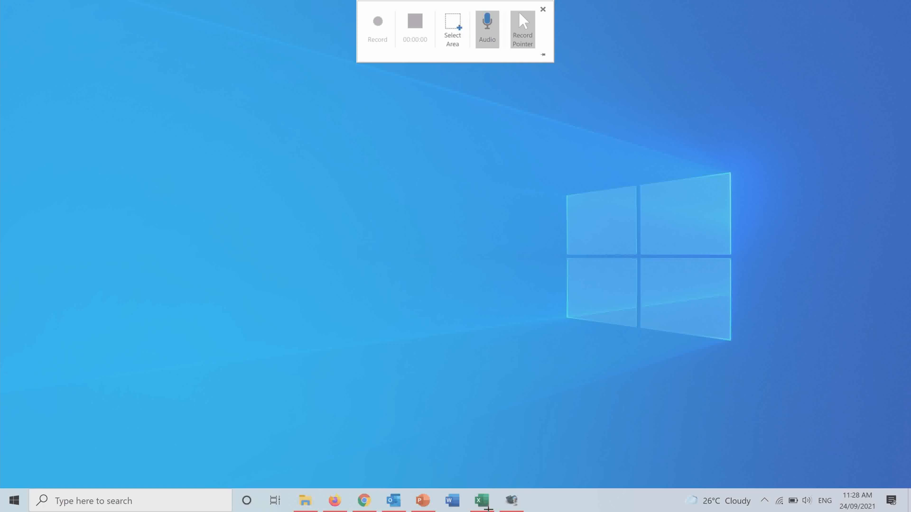
Mark the Excel customer-orders spreadsheet window as the capture area
click(479, 511)
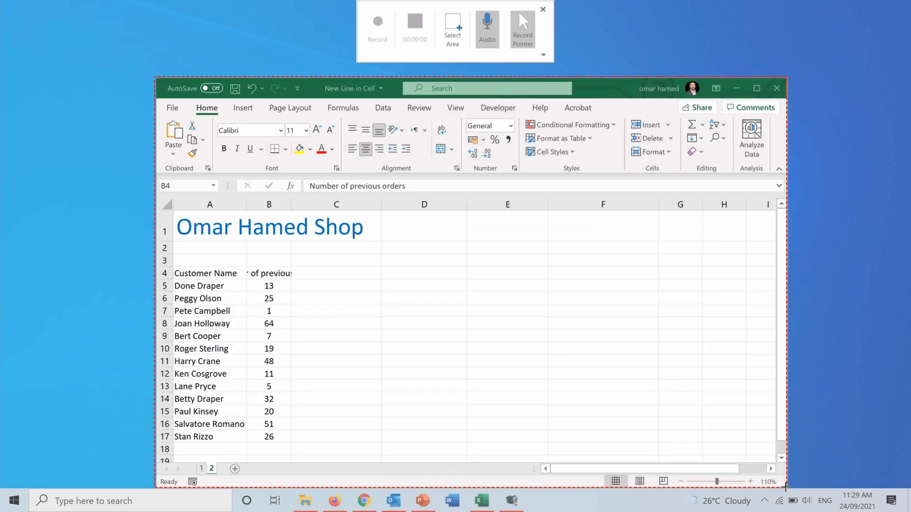
click(378, 22)
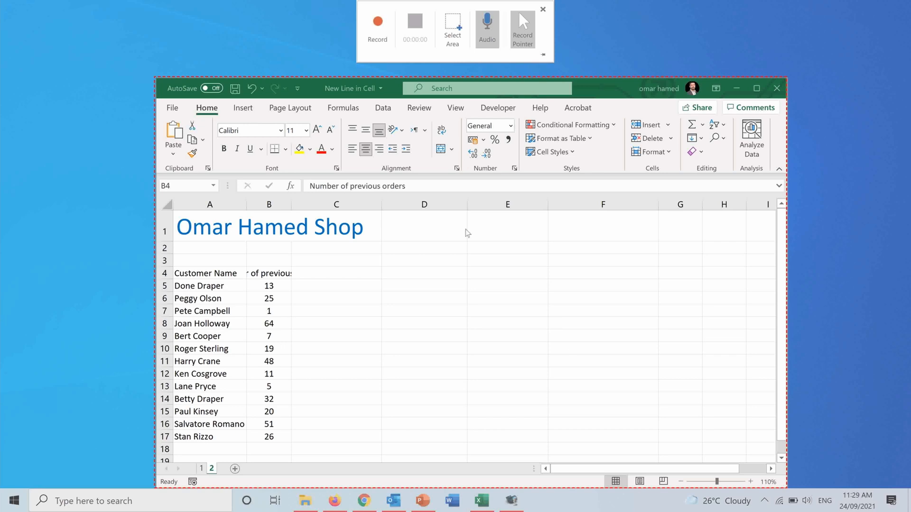
mouse_move(444, 216)
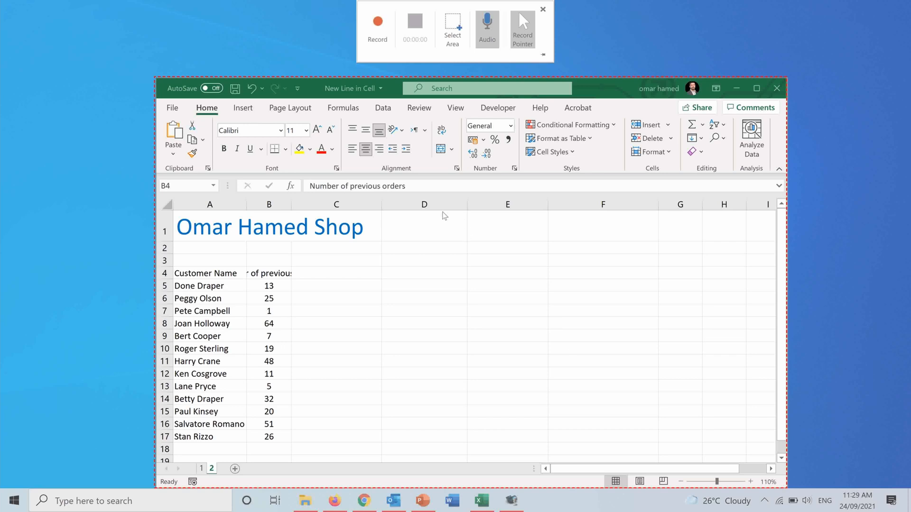
mouse_move(400, 47)
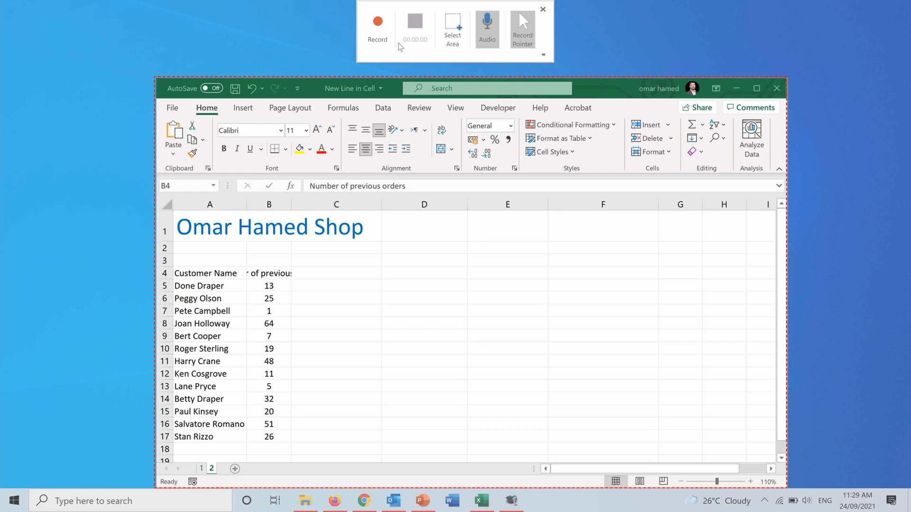
mouse_move(355, 61)
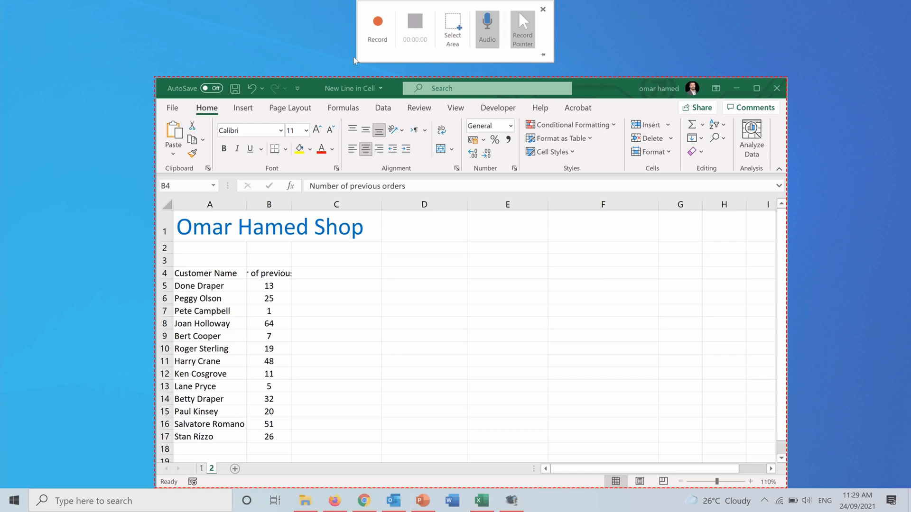
mouse_move(362, 93)
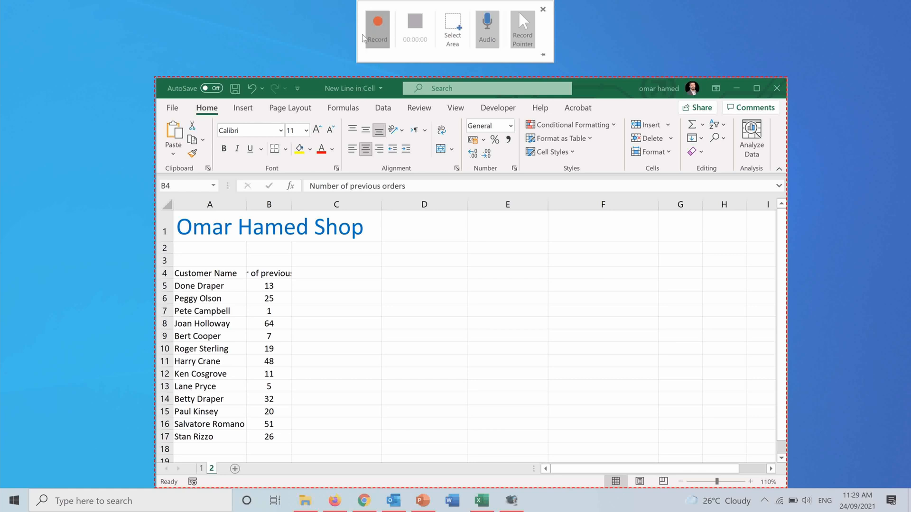
Record the Excel sheet while wrapping the B4 heading, then stop recording
click(377, 26)
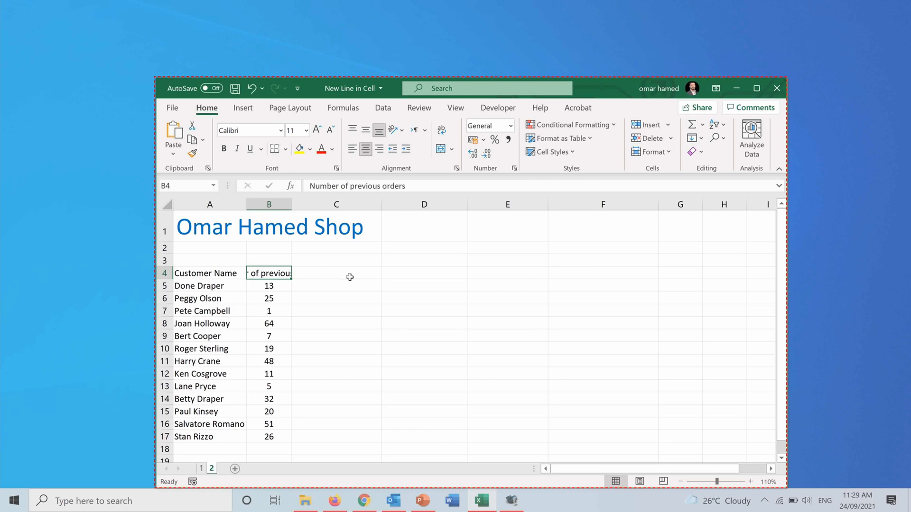
mouse_move(322, 249)
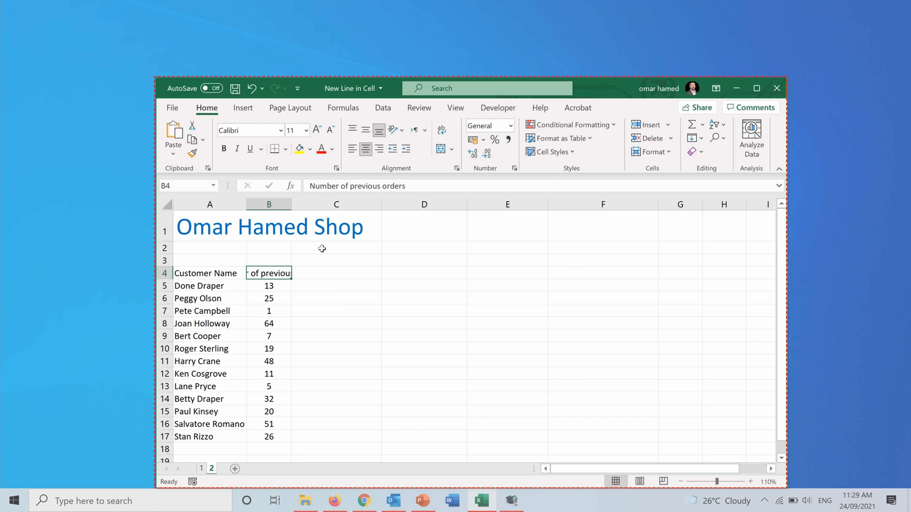
mouse_move(357, 263)
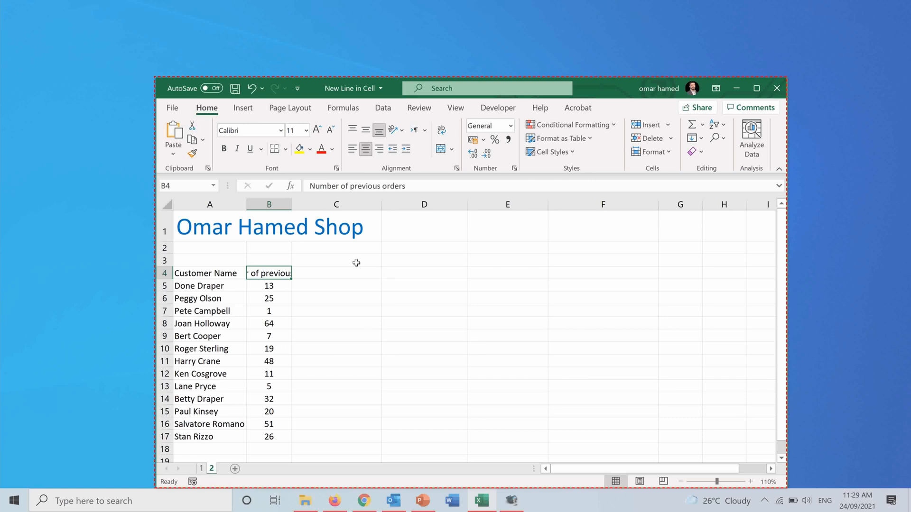
mouse_move(381, 159)
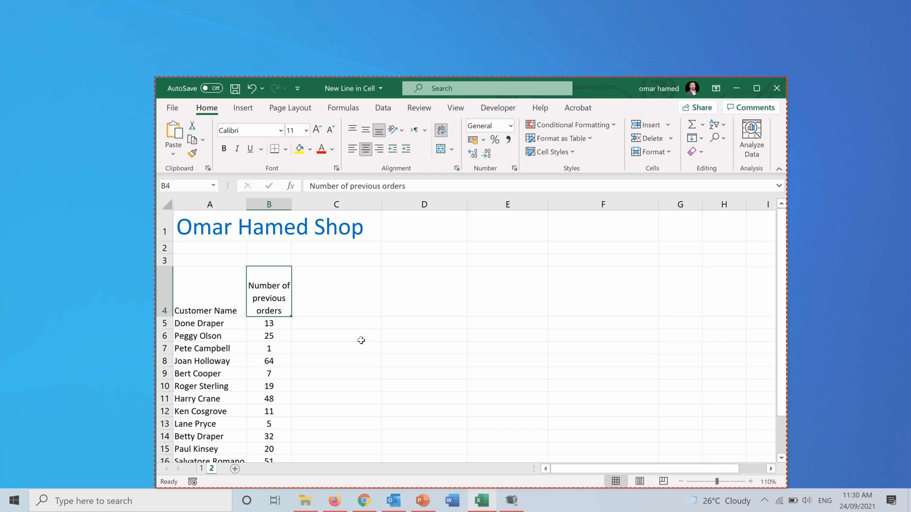
click(422, 501)
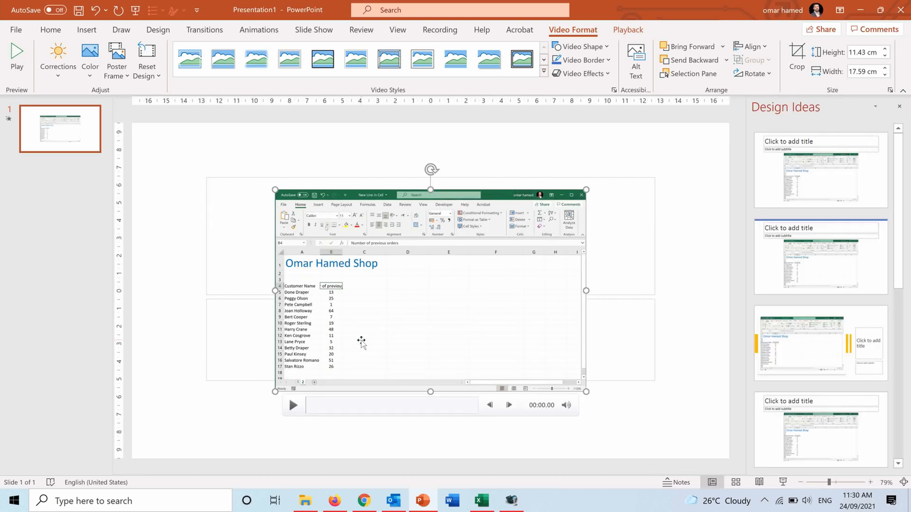
mouse_move(365, 343)
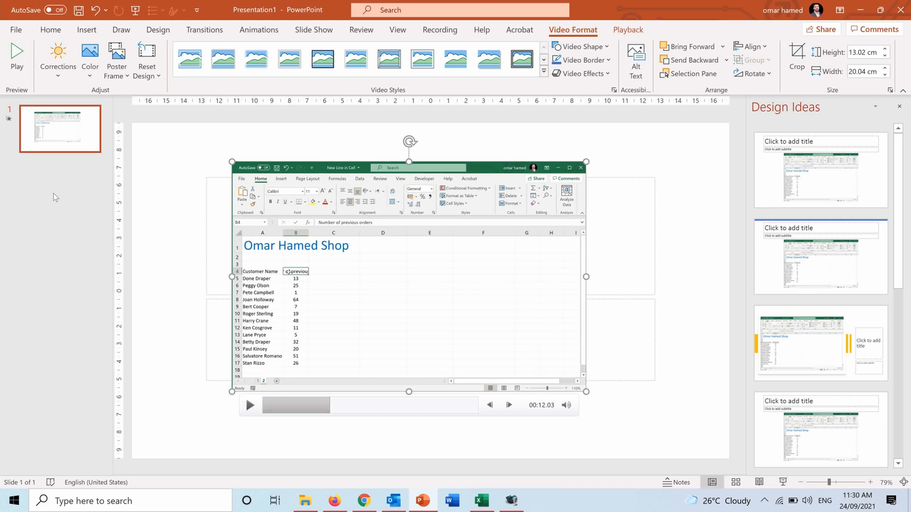
mouse_move(481, 163)
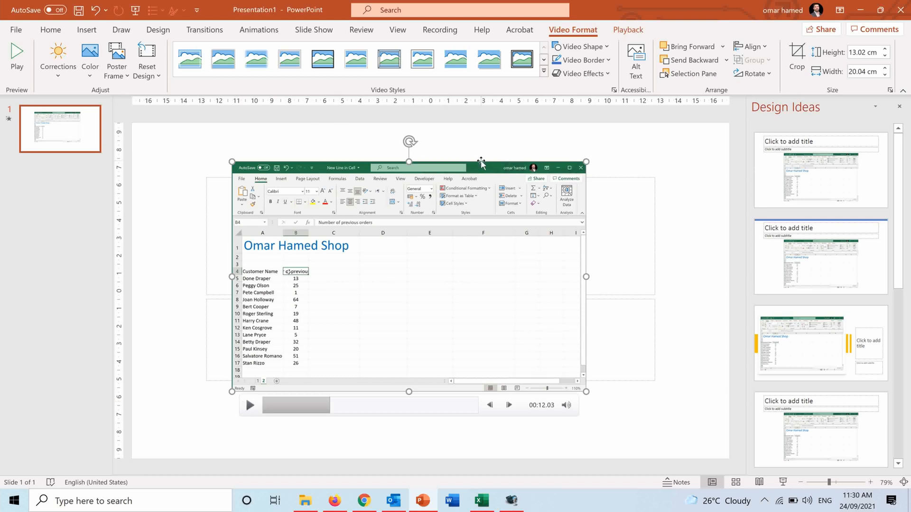
Show the Playback settings for the enlarged spreadsheet recording
click(628, 29)
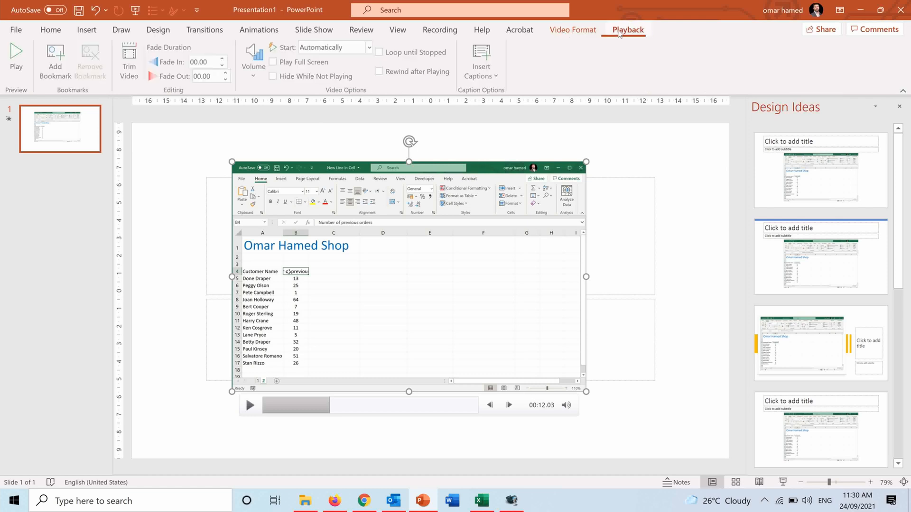
mouse_move(294, 119)
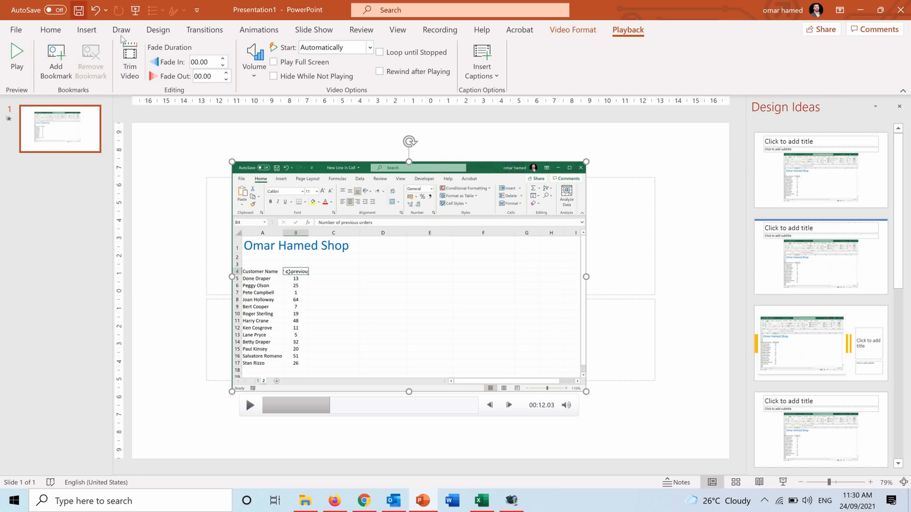
Trim the video to run from 00:01.368 to 00:35.751
click(129, 59)
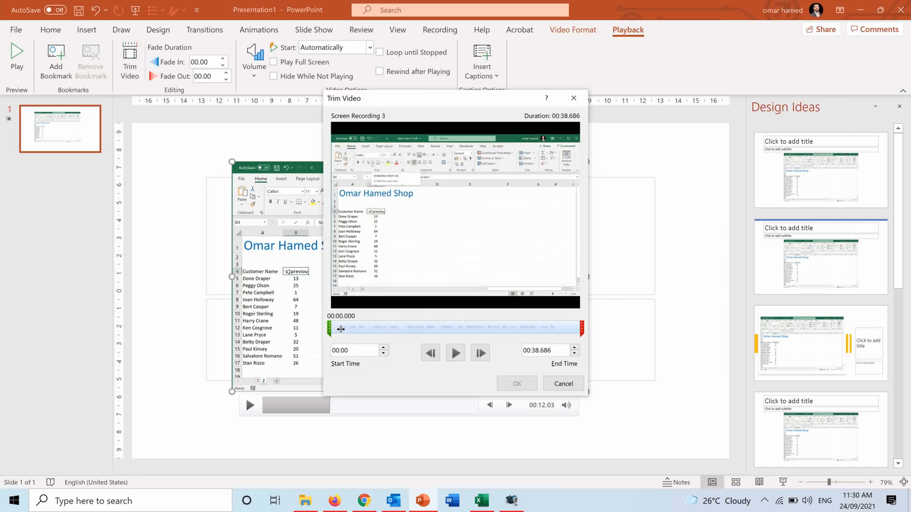
drag(342, 328, 349, 328)
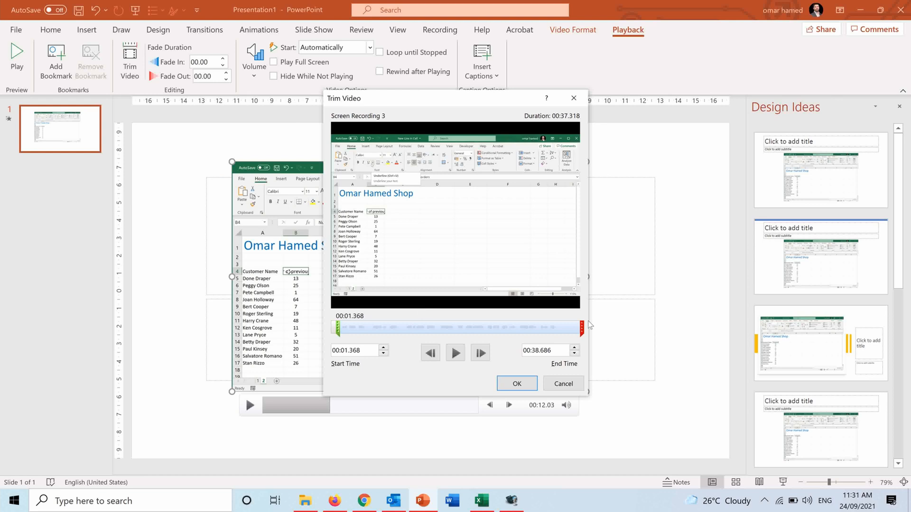
drag(581, 328, 562, 327)
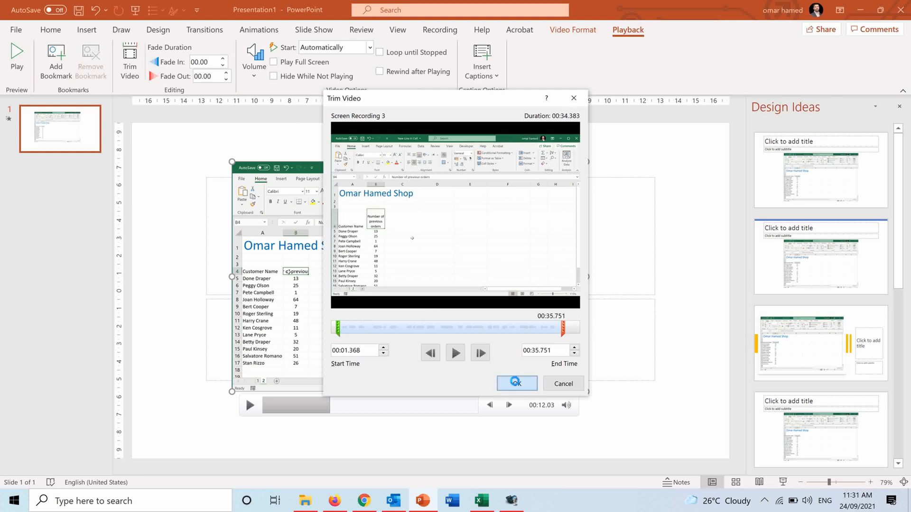
click(516, 384)
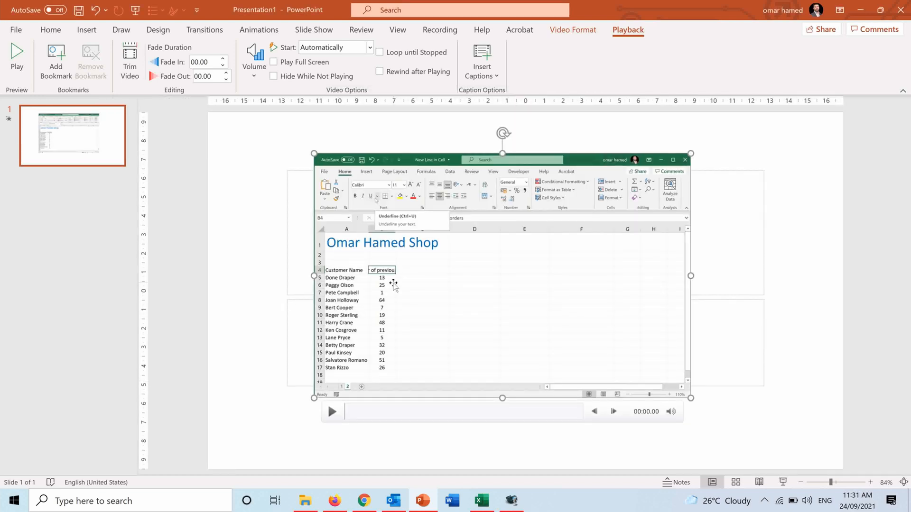
mouse_move(188, 95)
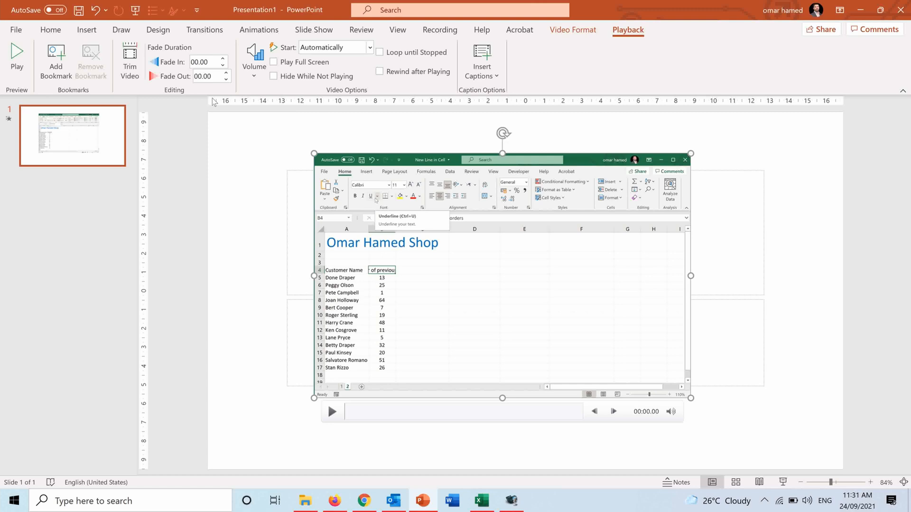
Check the volume options and set the video to Play Full Screen
click(254, 62)
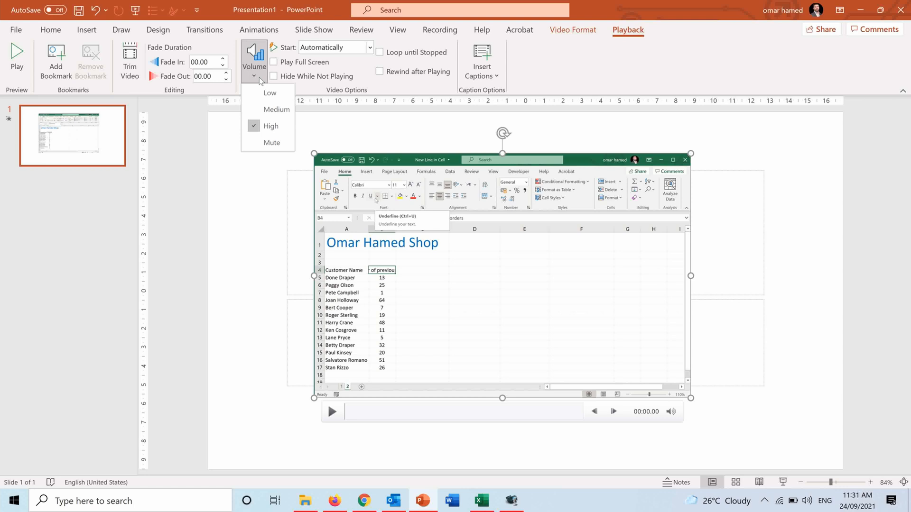
mouse_move(243, 214)
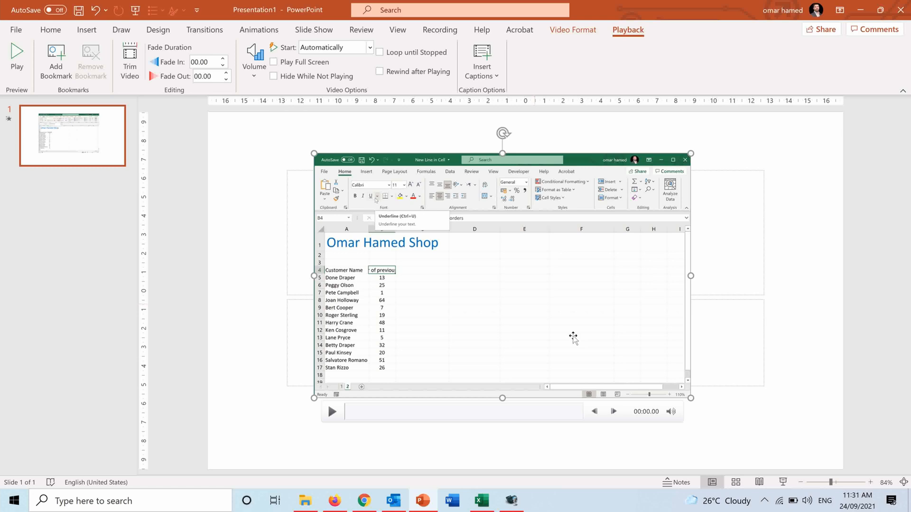
mouse_move(525, 209)
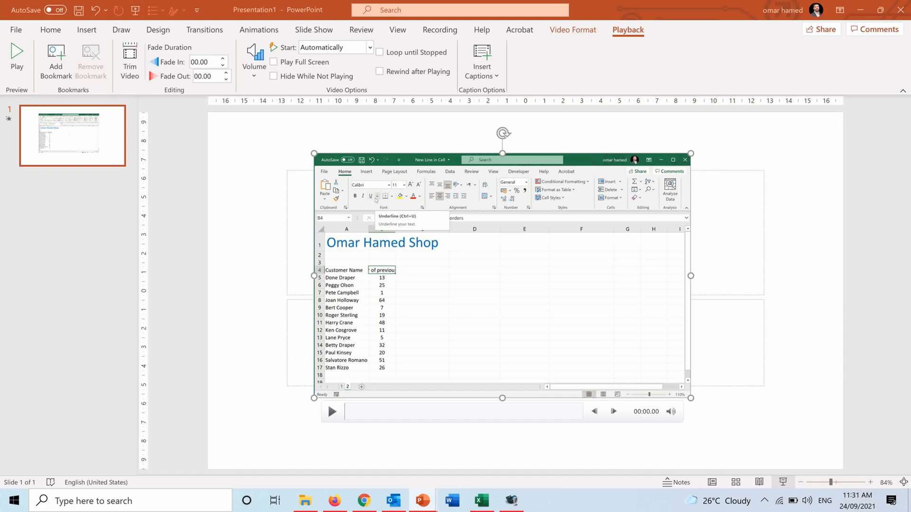
click(332, 411)
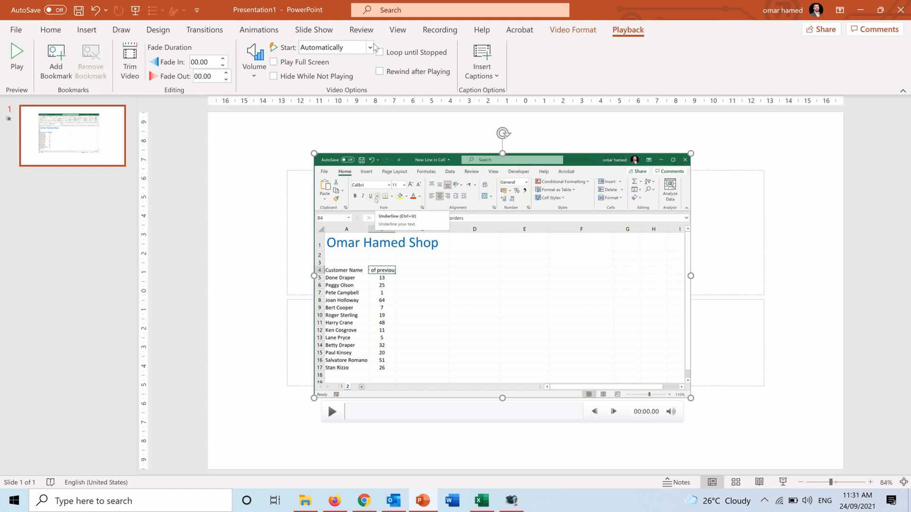
click(273, 62)
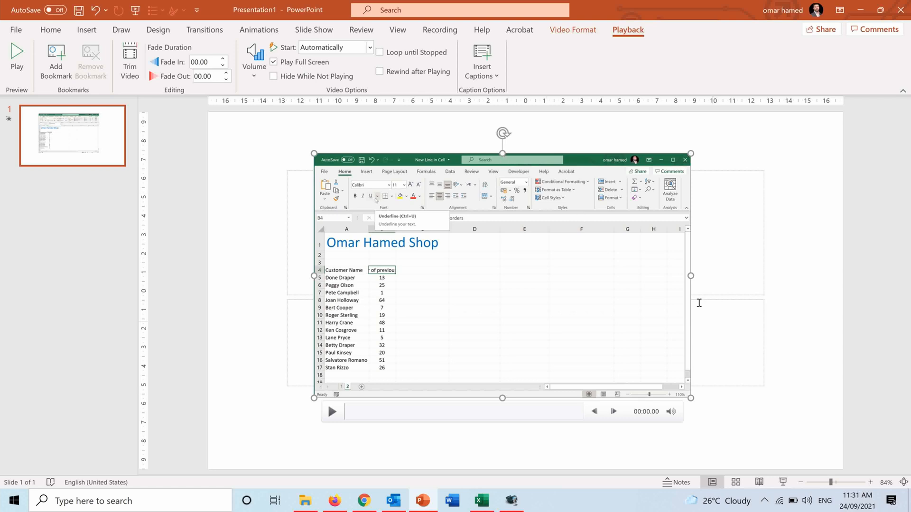
mouse_move(512, 327)
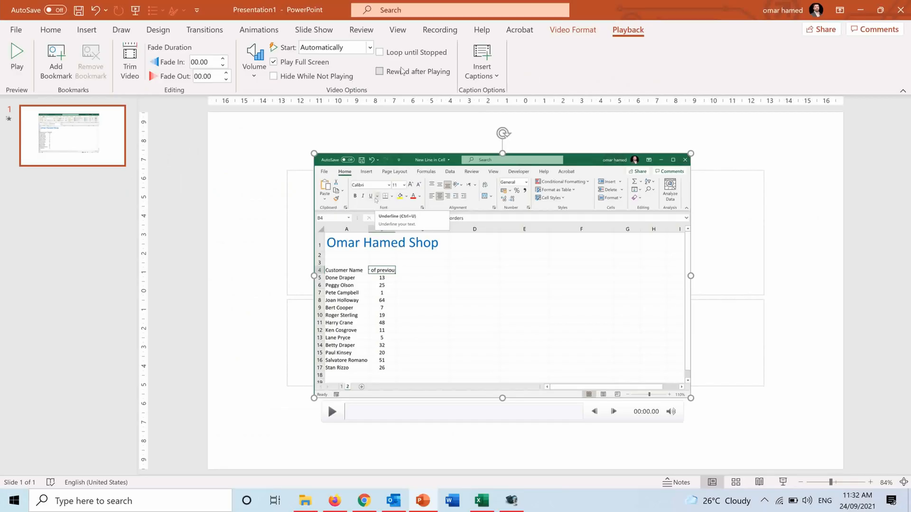
mouse_move(649, 30)
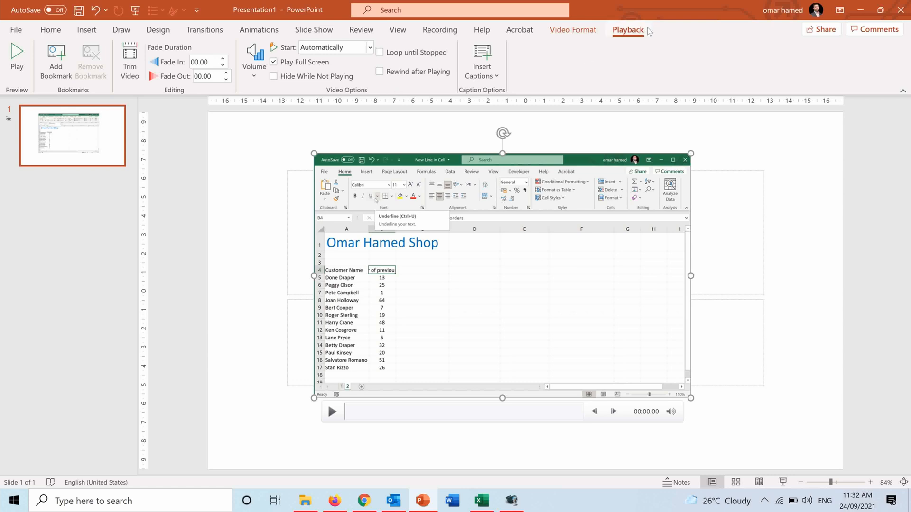
Bring back the video formatting options for the spreadsheet recording
click(572, 30)
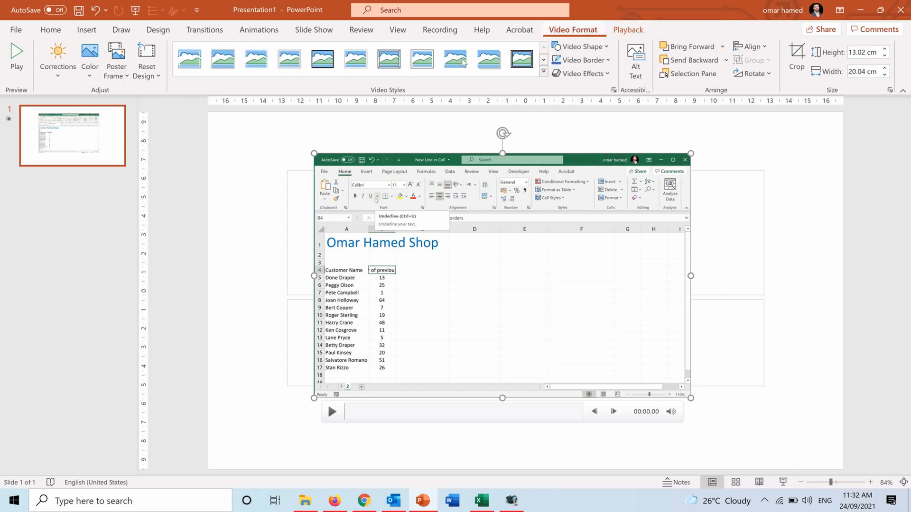
mouse_move(203, 182)
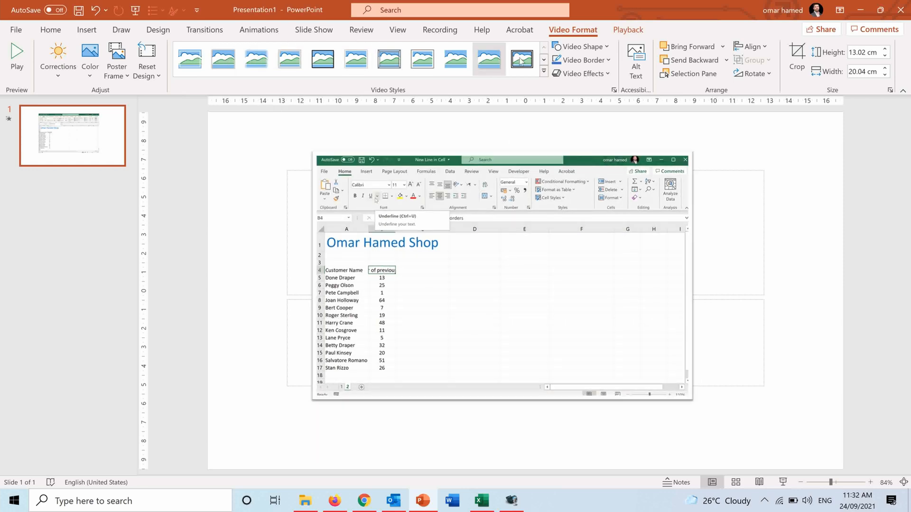
mouse_move(388, 59)
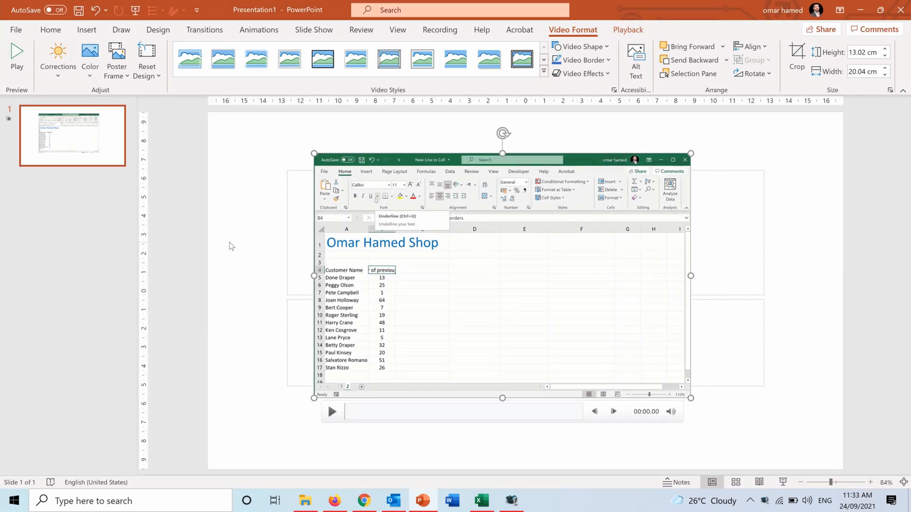
mouse_move(199, 189)
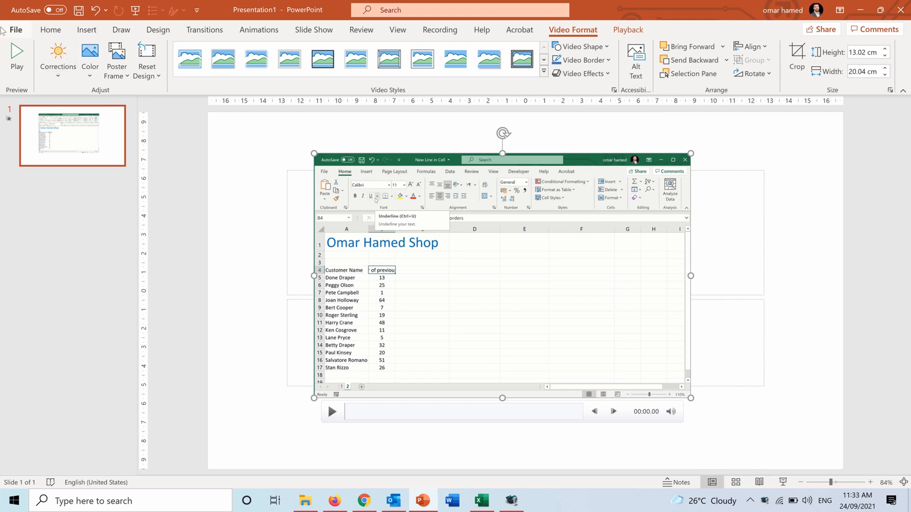
Browse to a Save As location, then close the dialog without saving
click(16, 30)
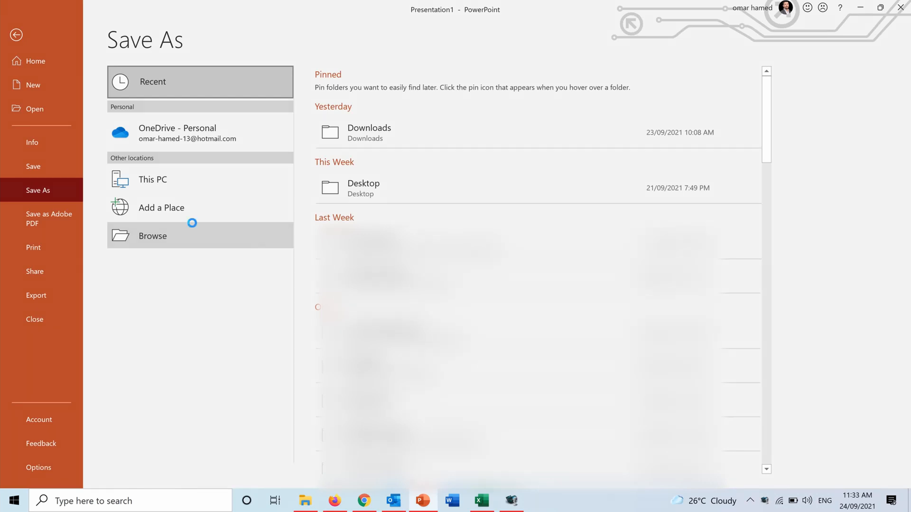
click(152, 236)
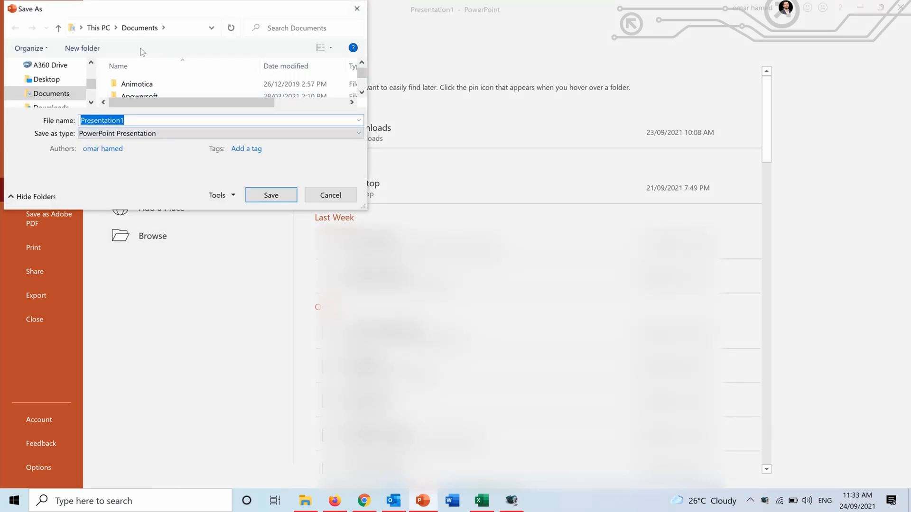
mouse_move(356, 9)
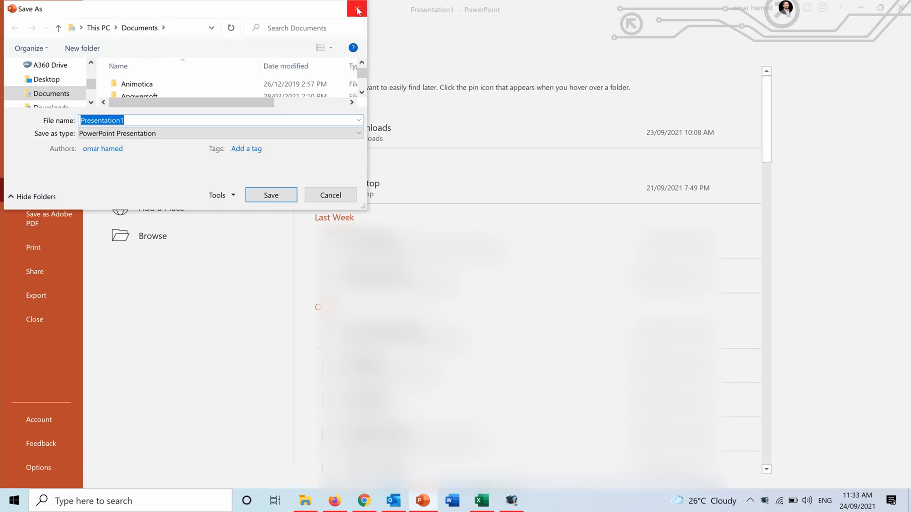
click(356, 9)
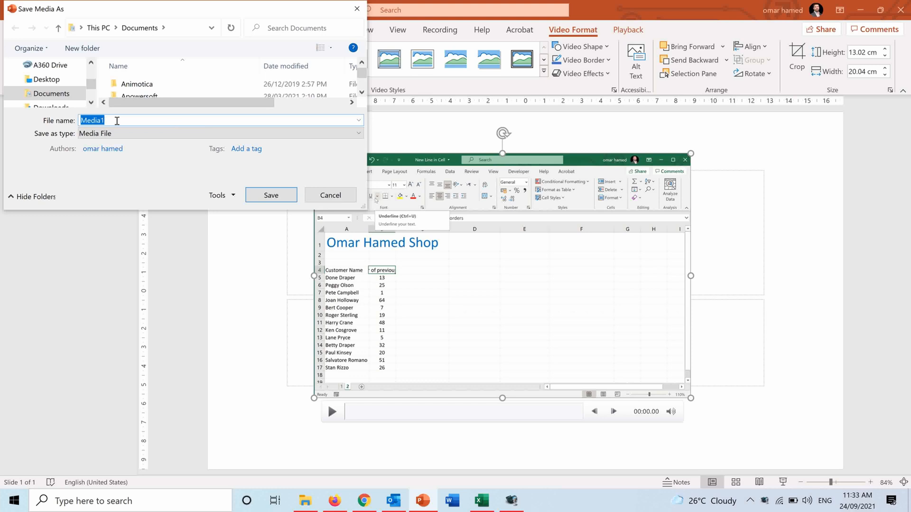
Save the recording as Media1 in Documents\Screen Record, then open that file
click(358, 133)
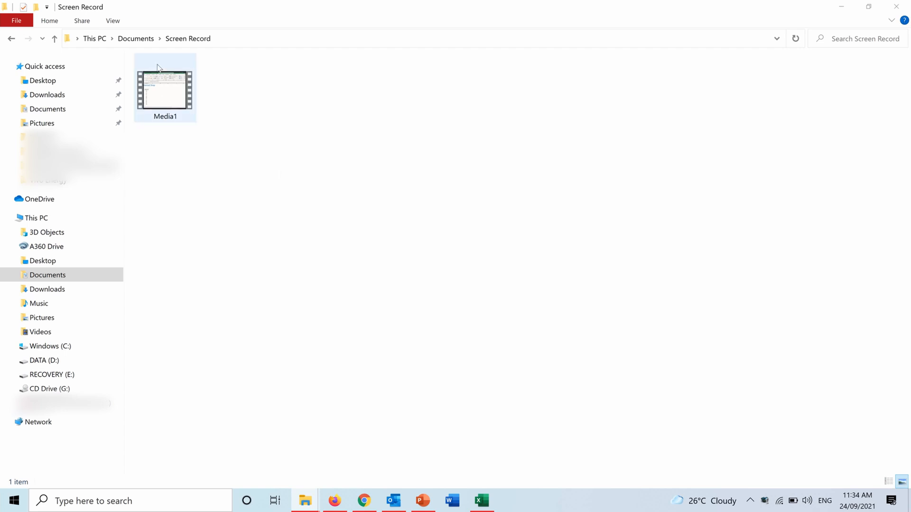
double_click(165, 88)
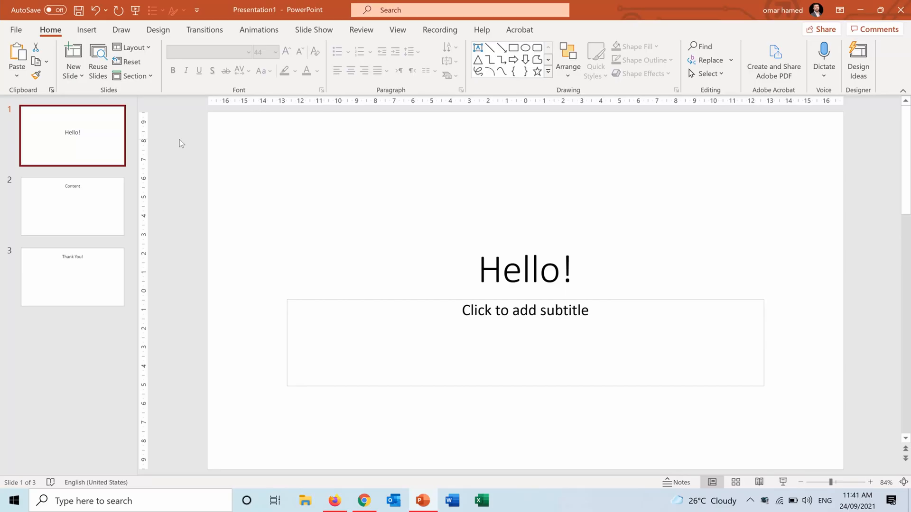
mouse_move(74, 157)
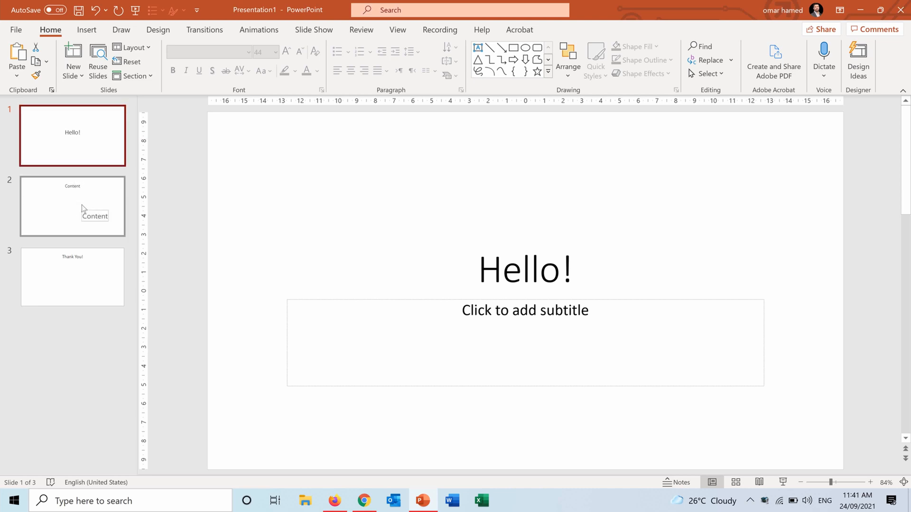
Preview the Content slide, return to the Hello! slide, and show the Slide Show and Recording tabs
click(83, 208)
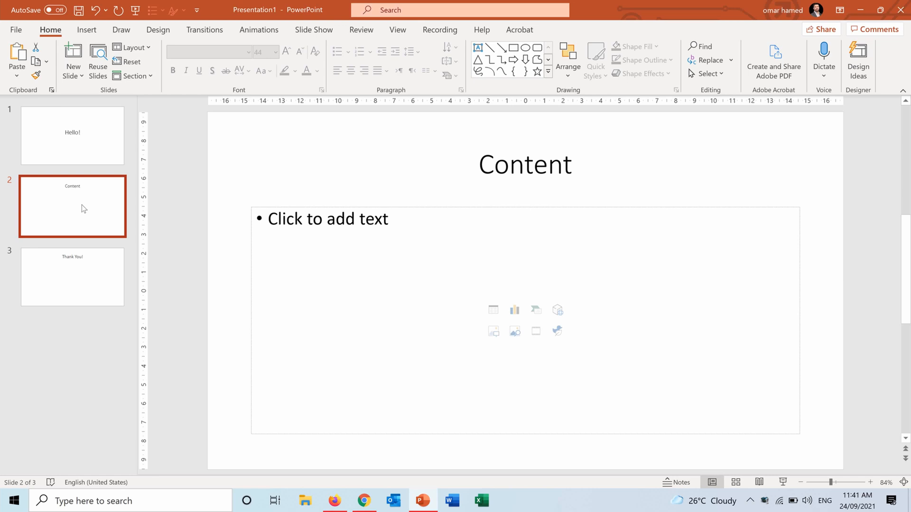
click(73, 135)
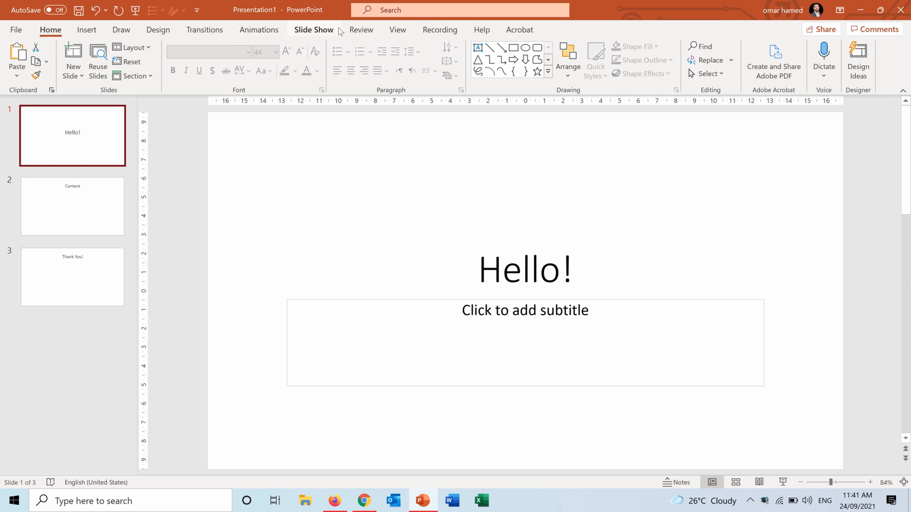
click(313, 30)
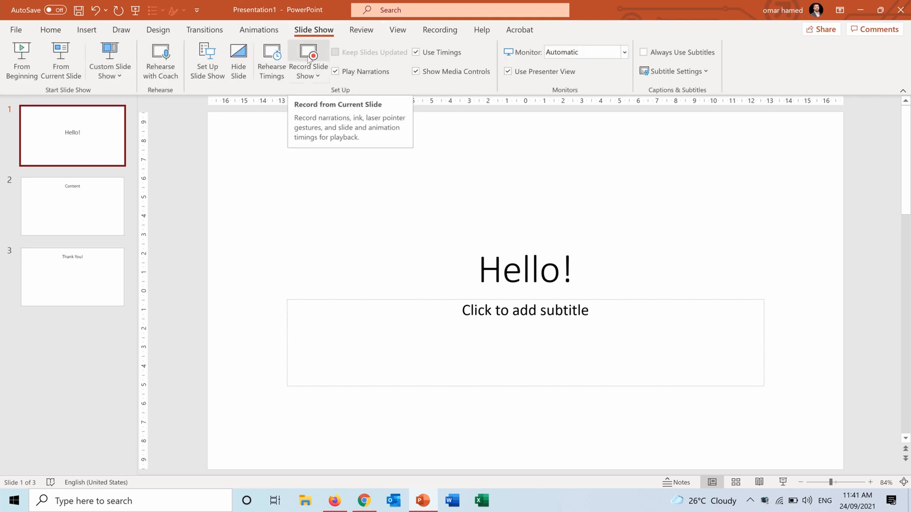
mouse_move(443, 32)
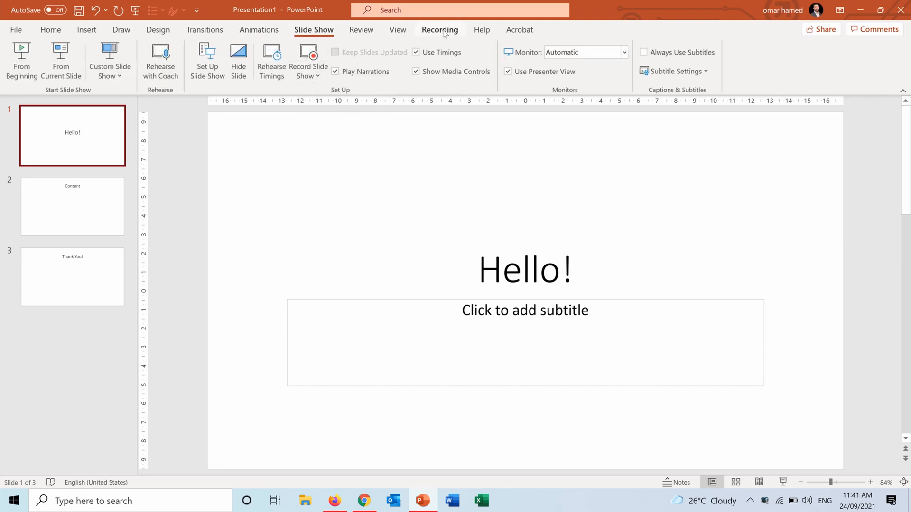
click(440, 30)
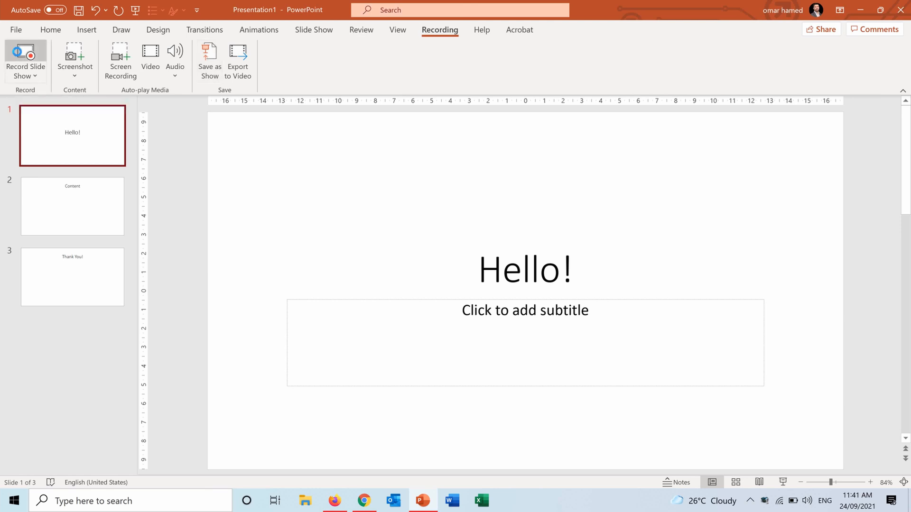
Start Record Slide Show on Hello!, toggle the webcam off and on, and show the notes
click(26, 52)
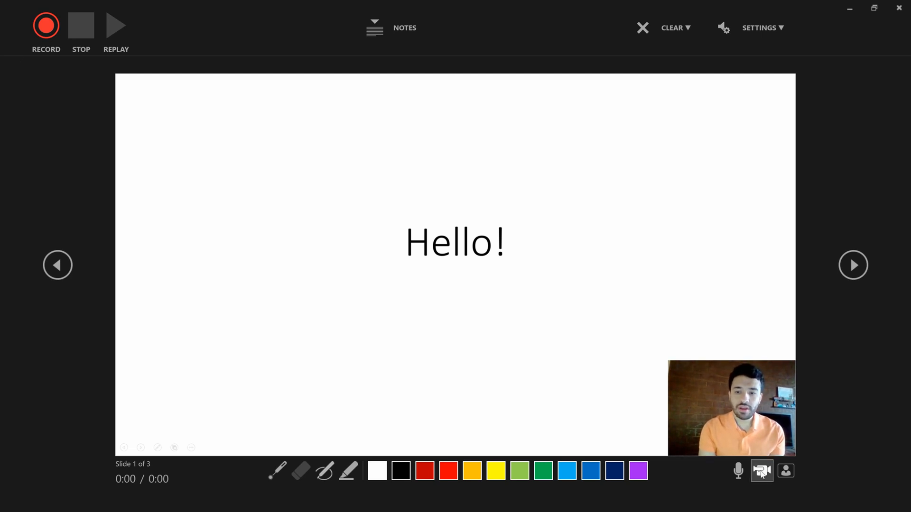
click(761, 471)
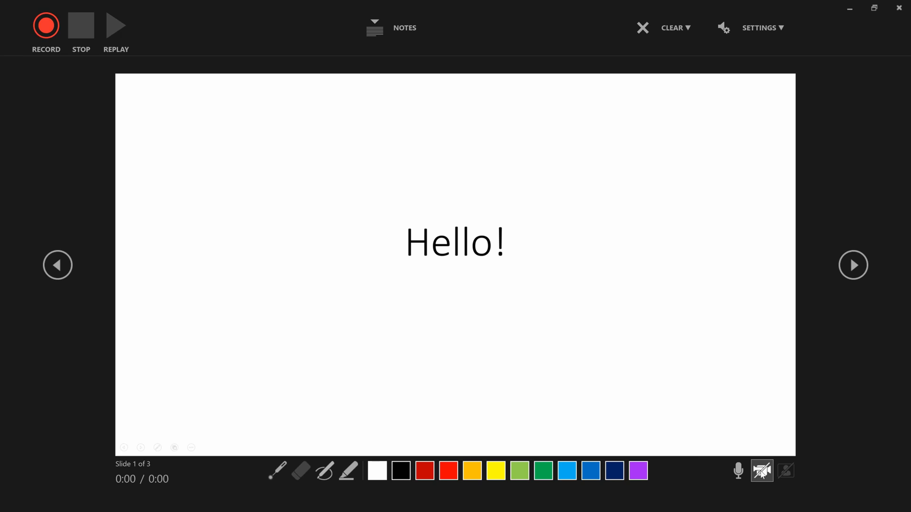
click(764, 471)
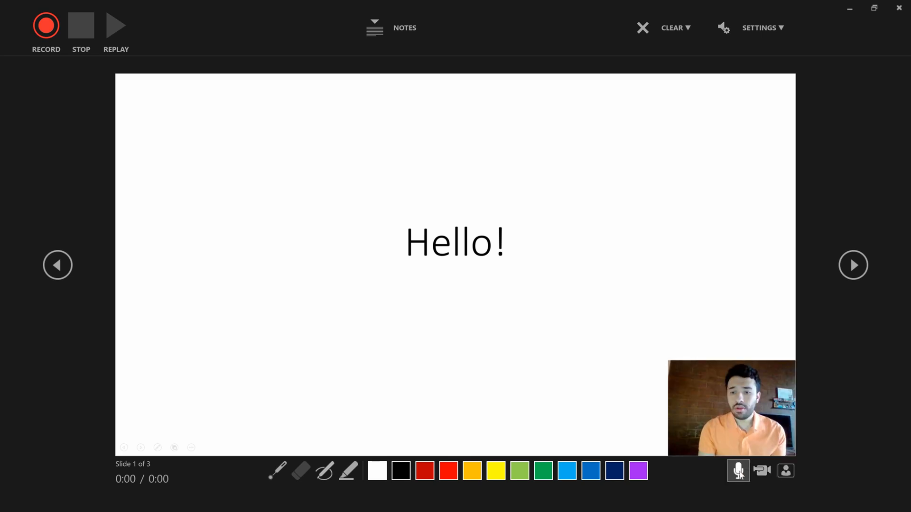
mouse_move(738, 471)
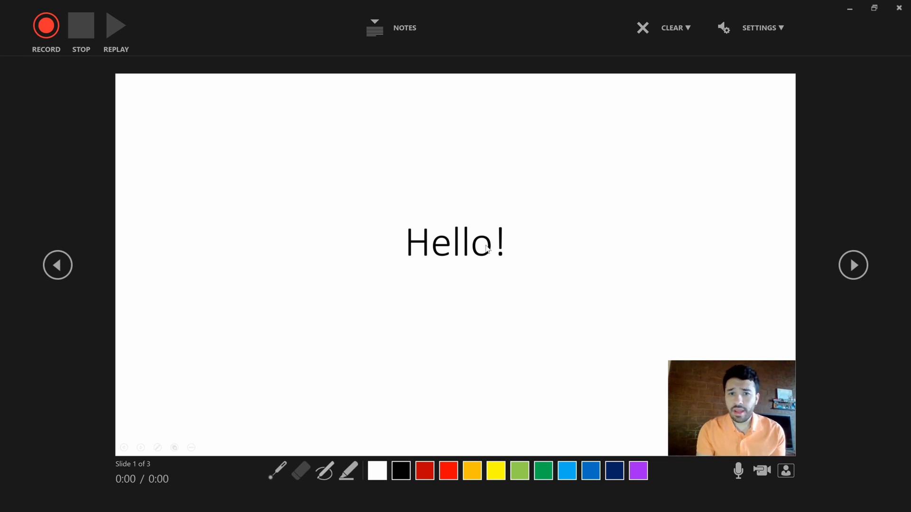
click(374, 28)
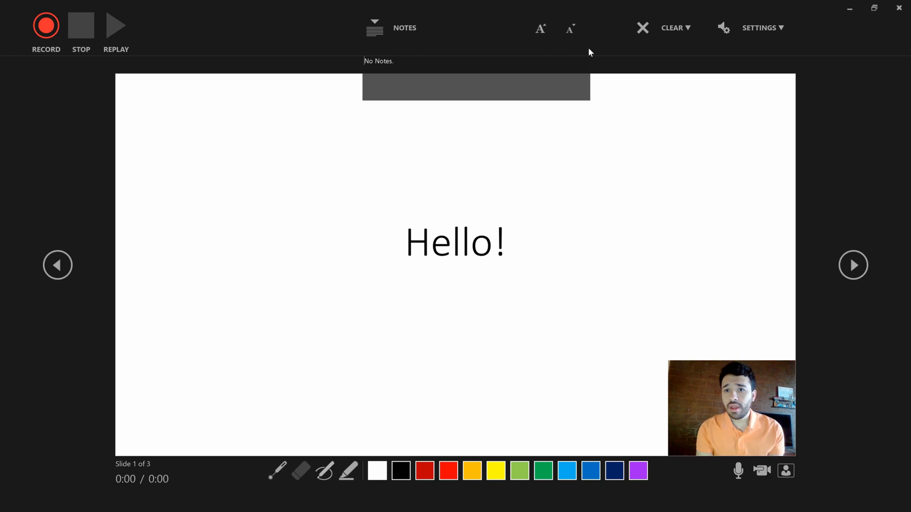
mouse_move(53, 66)
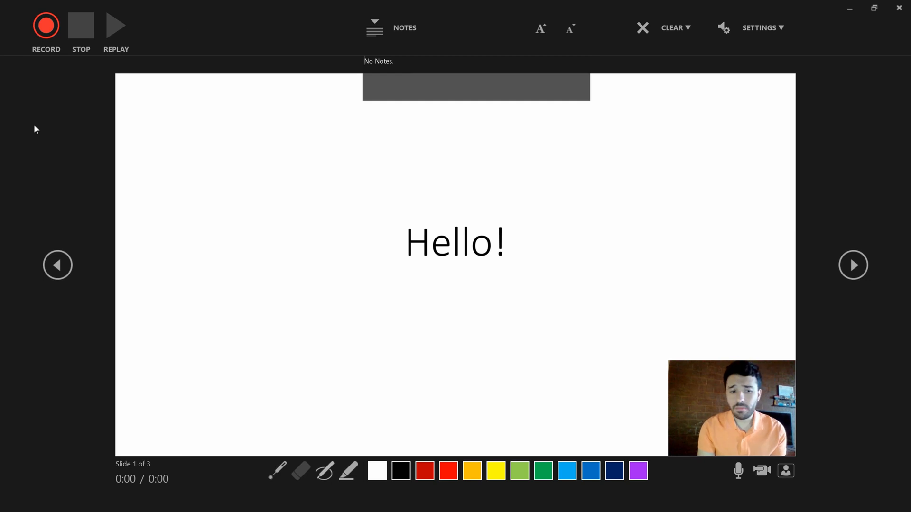
mouse_move(33, 66)
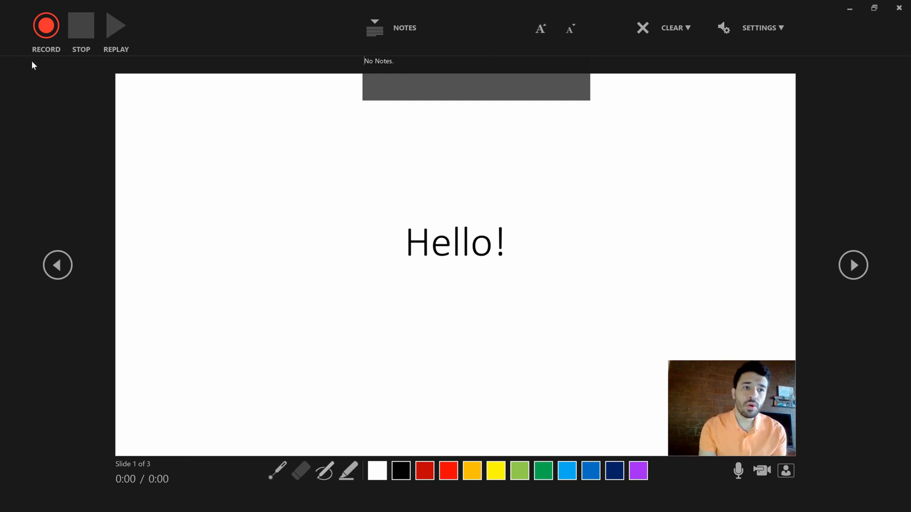
Record a webcam narration advancing from Hello! through Content to Thank You!
click(46, 24)
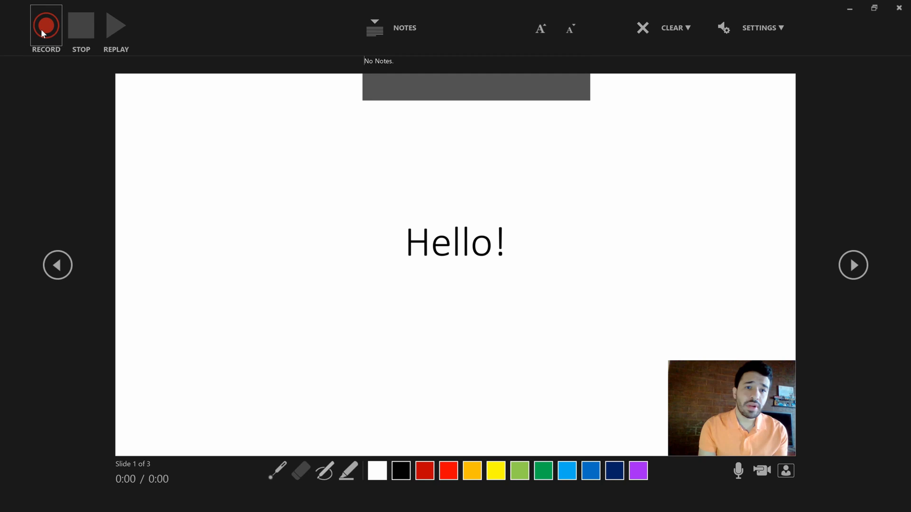
mouse_move(45, 32)
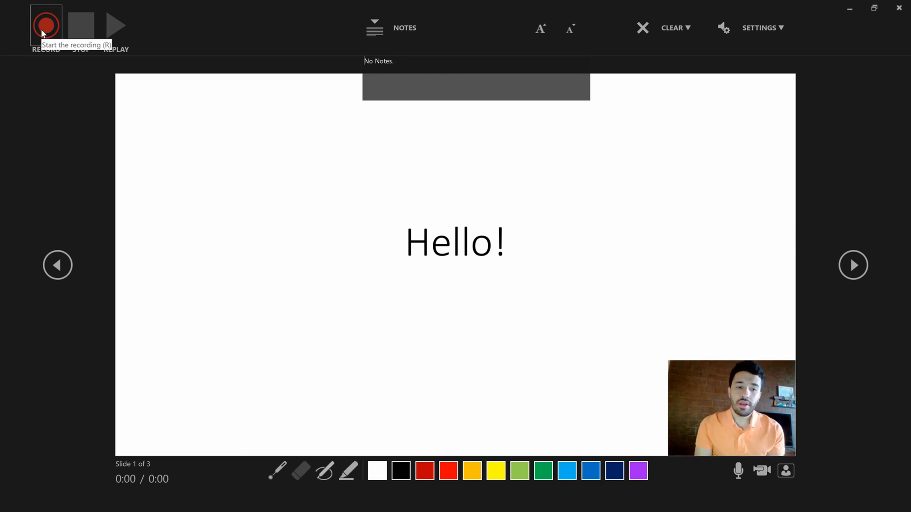
mouse_move(202, 259)
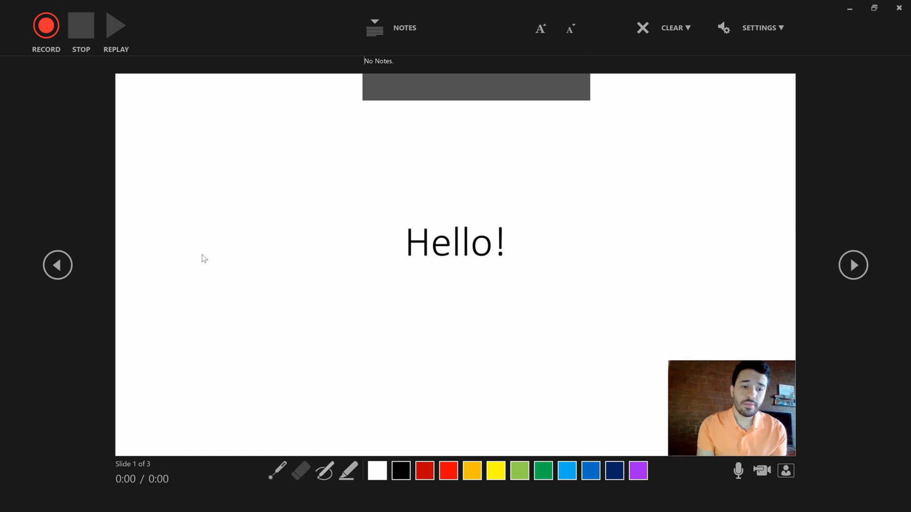
mouse_move(150, 143)
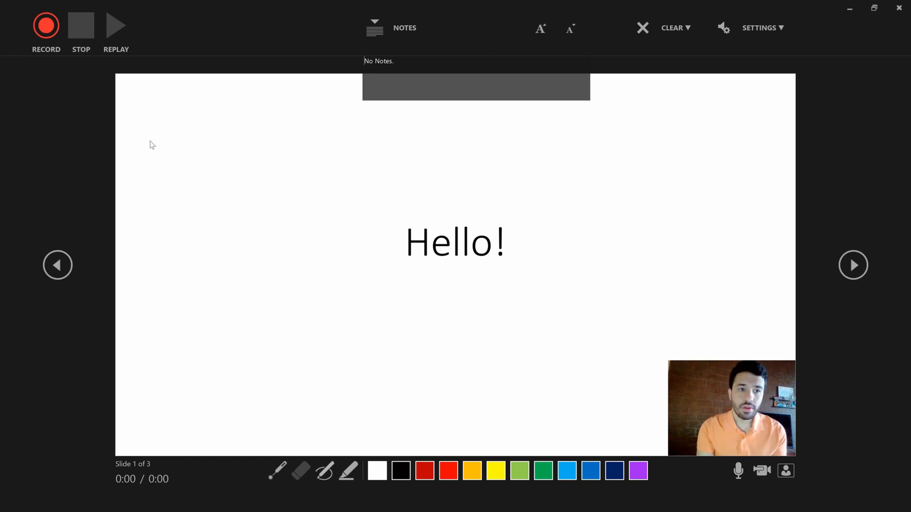
click(45, 25)
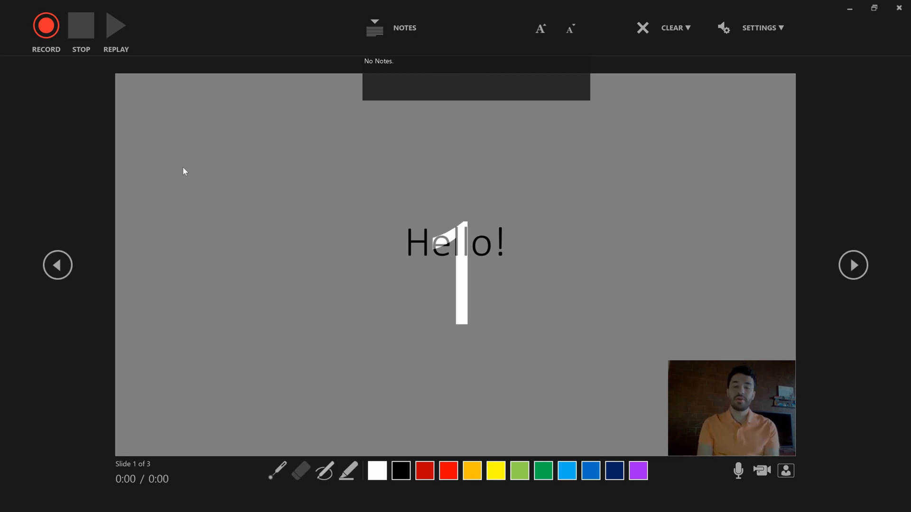
click(45, 24)
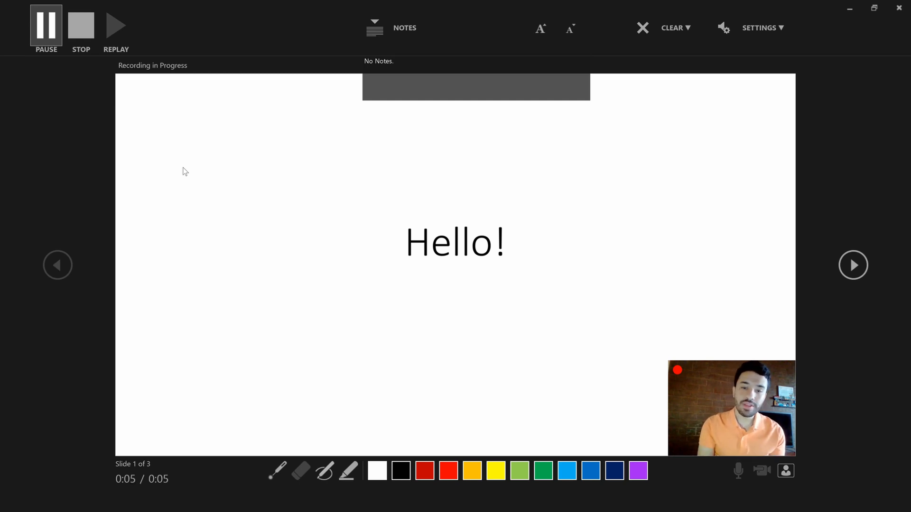
click(853, 265)
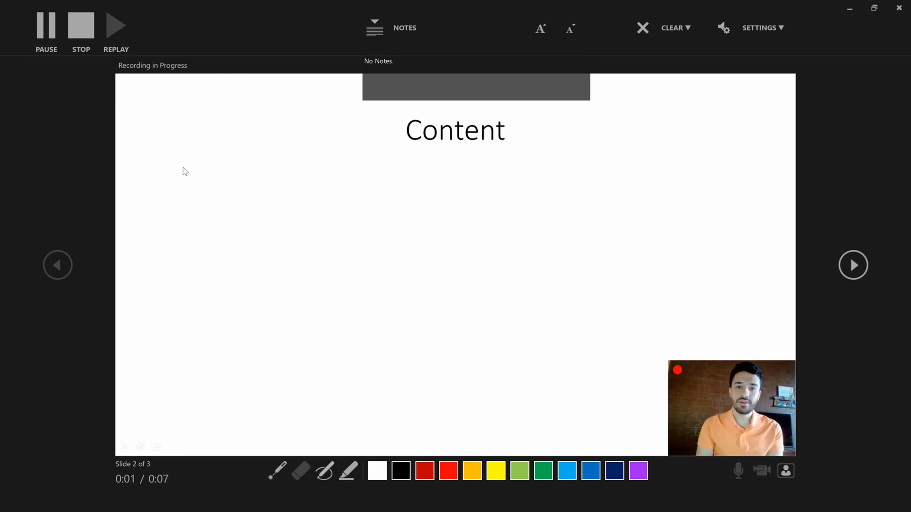
click(852, 264)
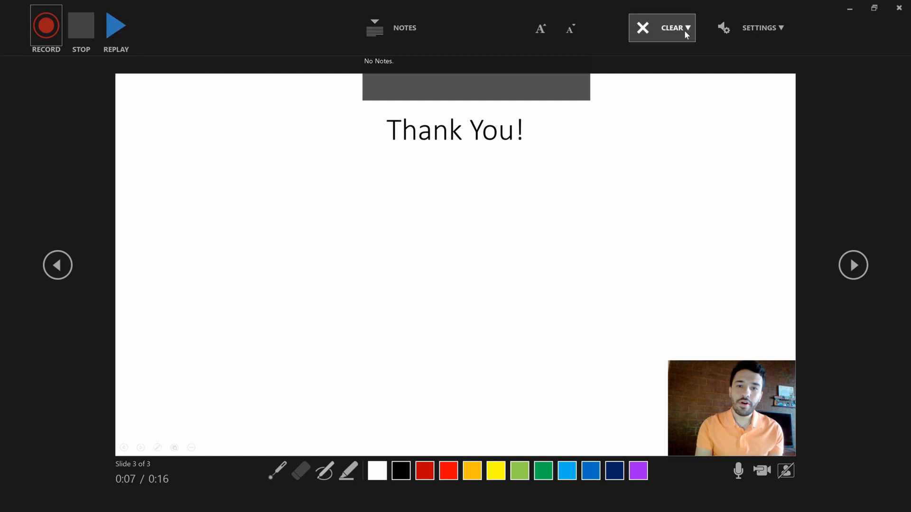
click(678, 28)
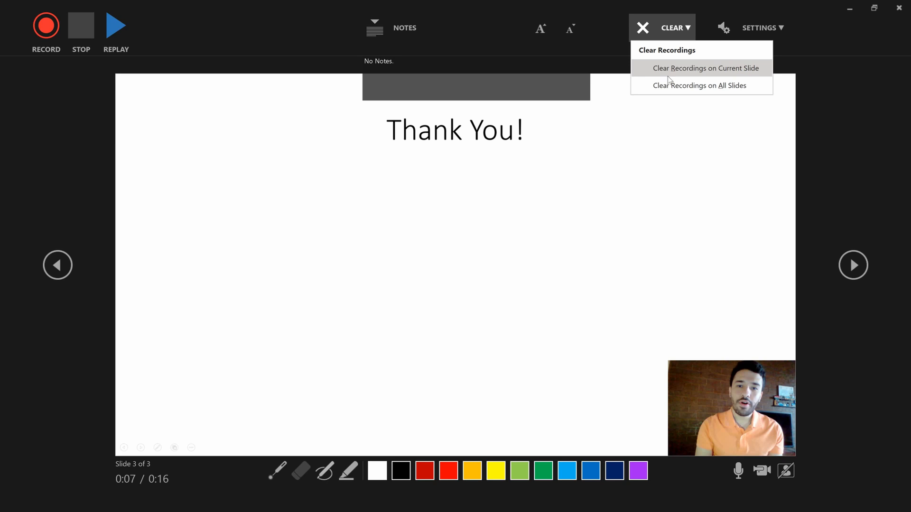
mouse_move(623, 97)
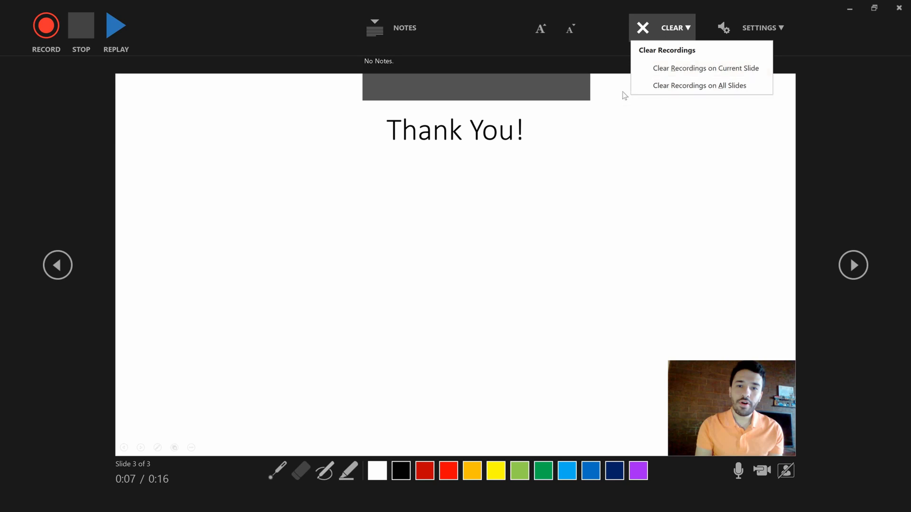
mouse_move(638, 104)
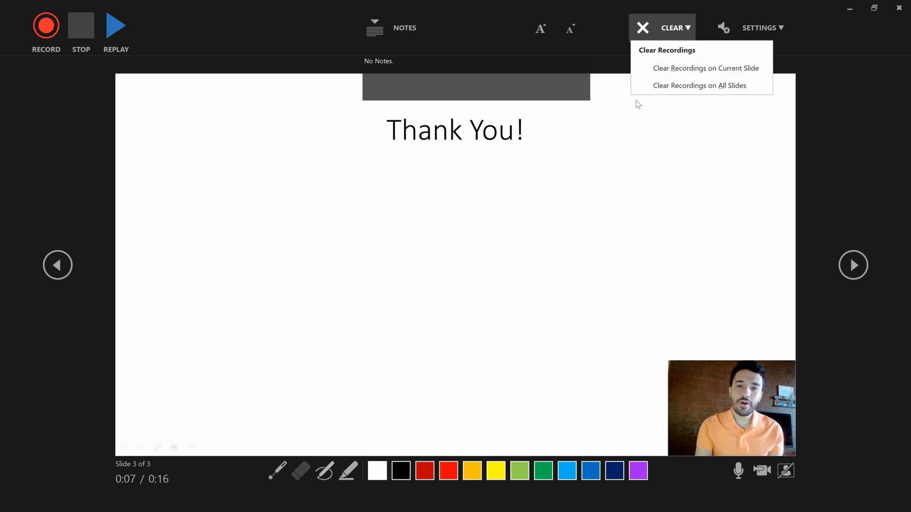
mouse_move(706, 68)
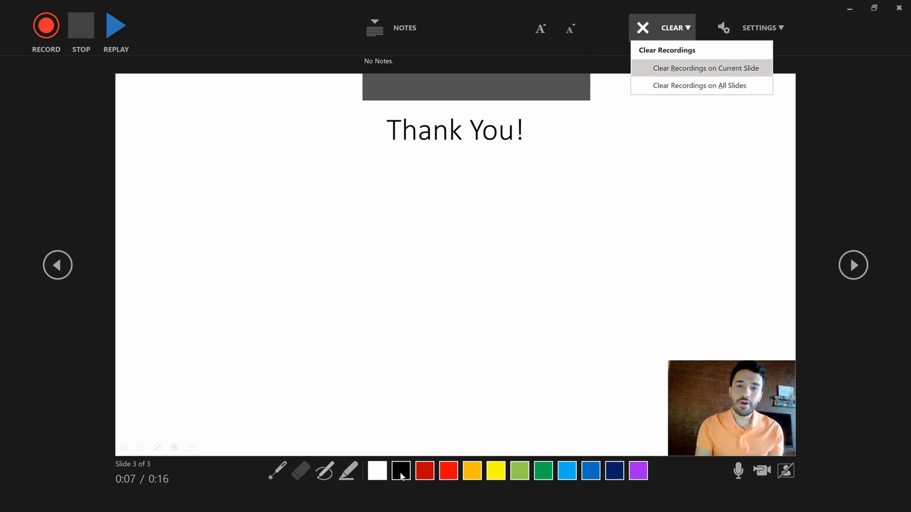
mouse_move(405, 471)
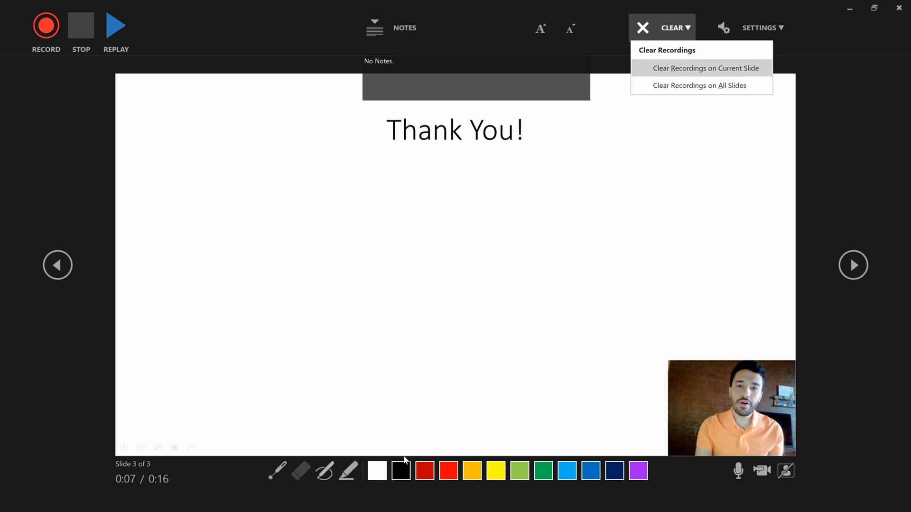
mouse_move(394, 462)
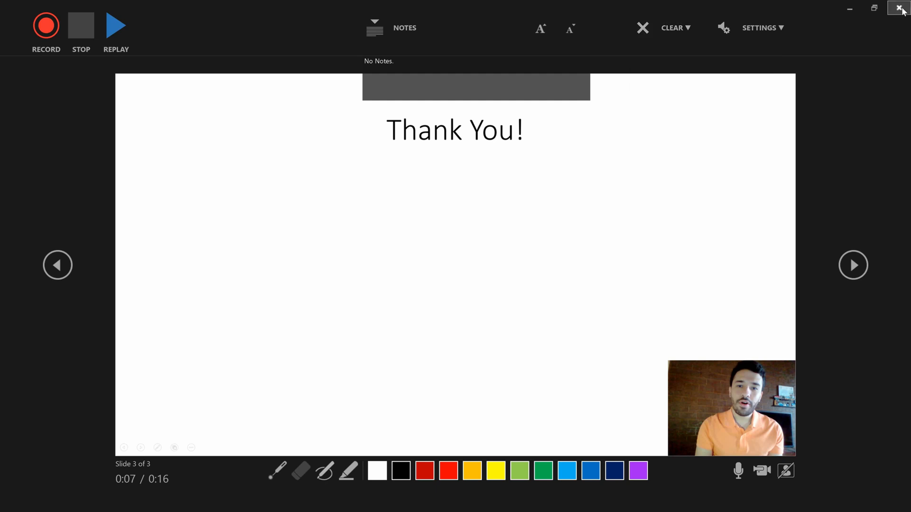
Close the recorder and save the deck as the PowerPoint Show 'Hello!'
click(897, 8)
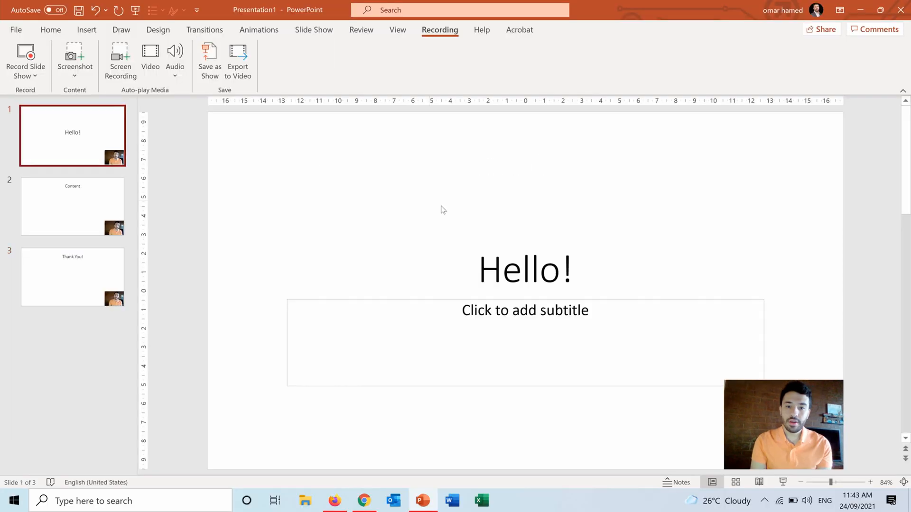
click(783, 424)
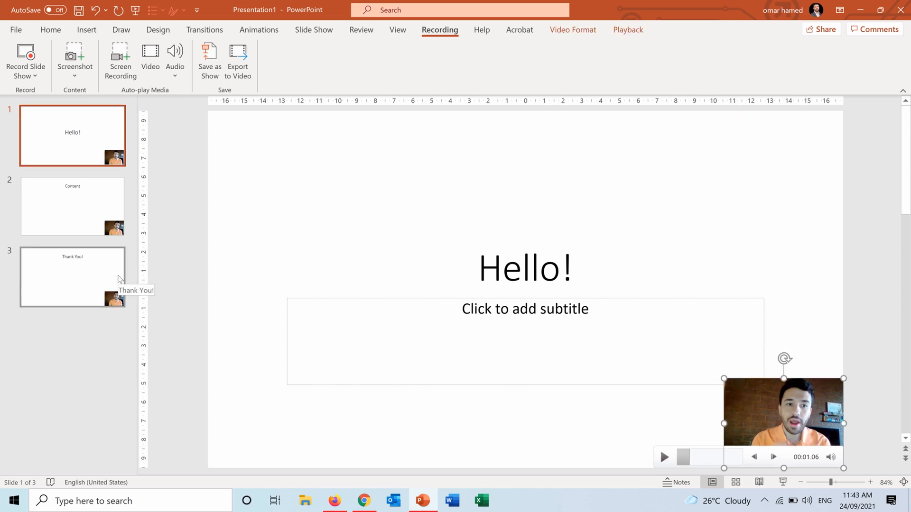
mouse_move(232, 53)
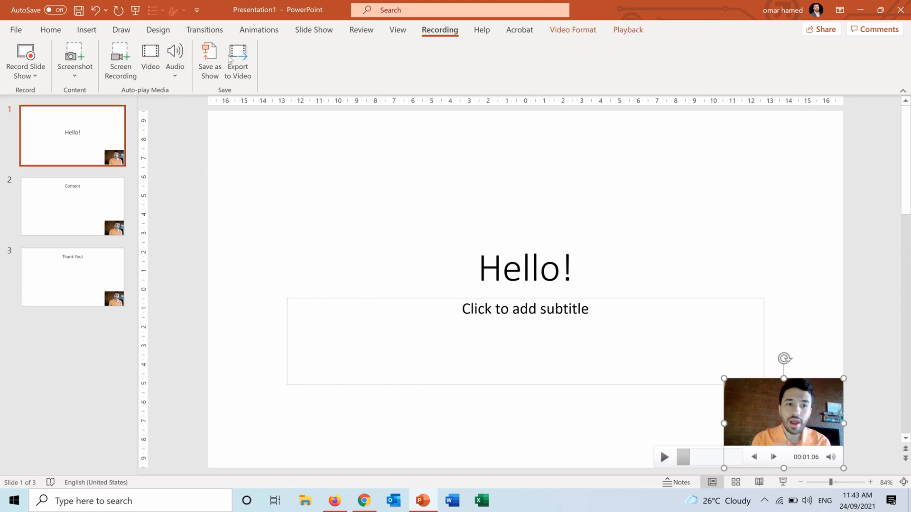
click(210, 57)
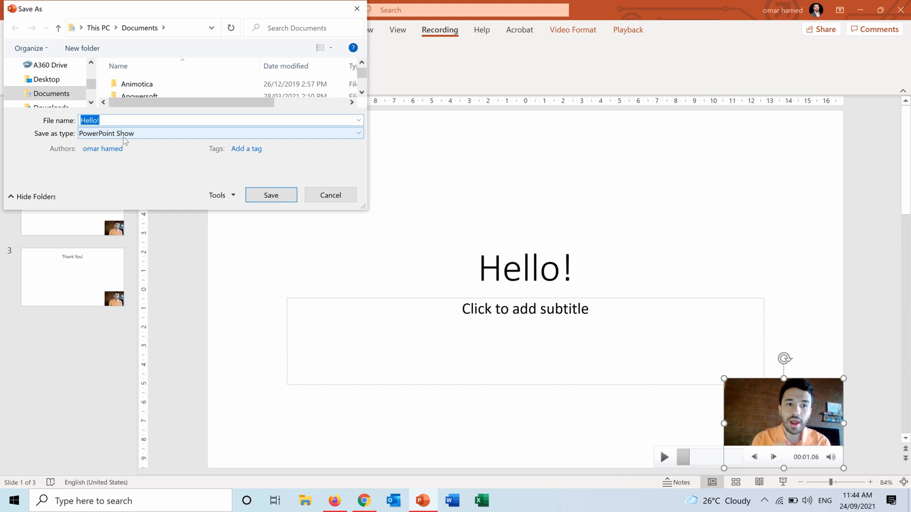
click(271, 195)
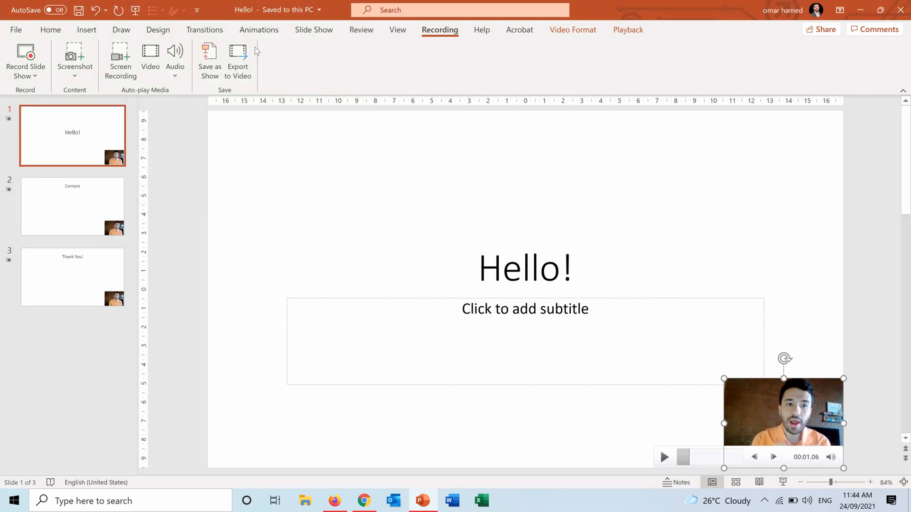
mouse_move(237, 57)
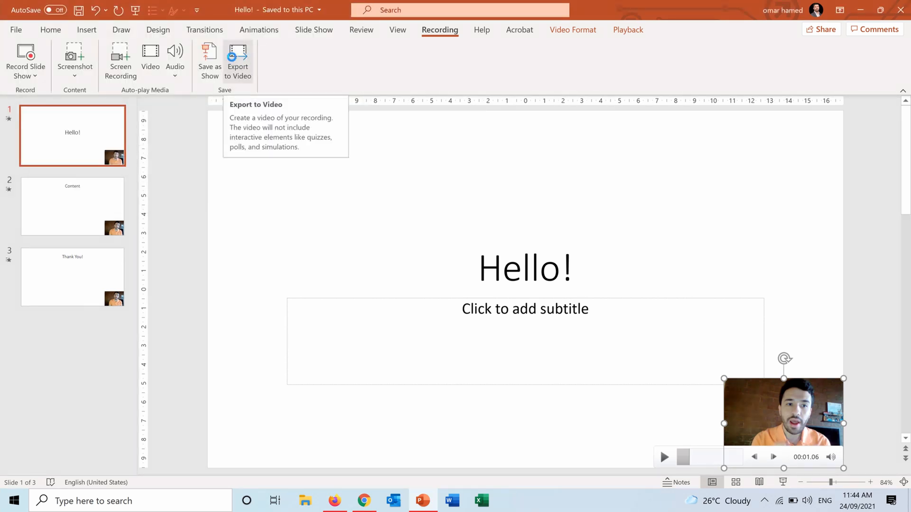
Create a Full HD Hello! MP4 using the recorded timings and narrations
click(237, 56)
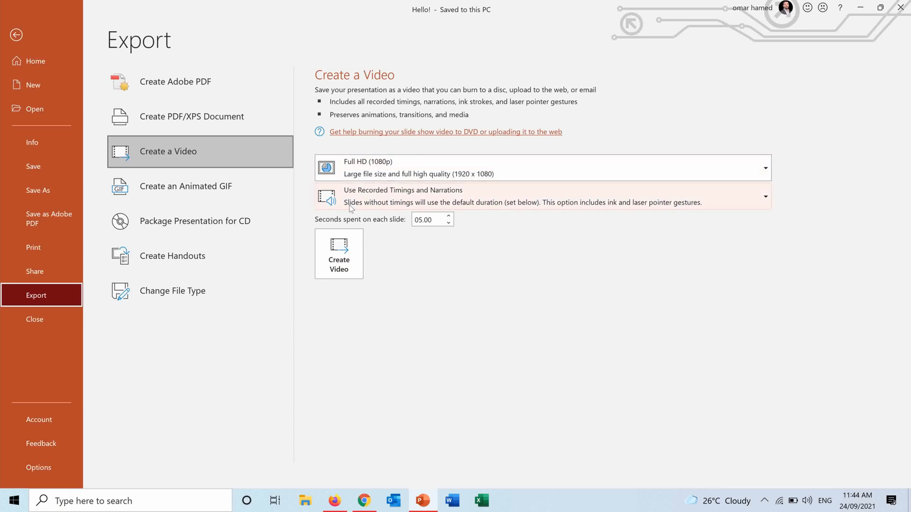
mouse_move(354, 282)
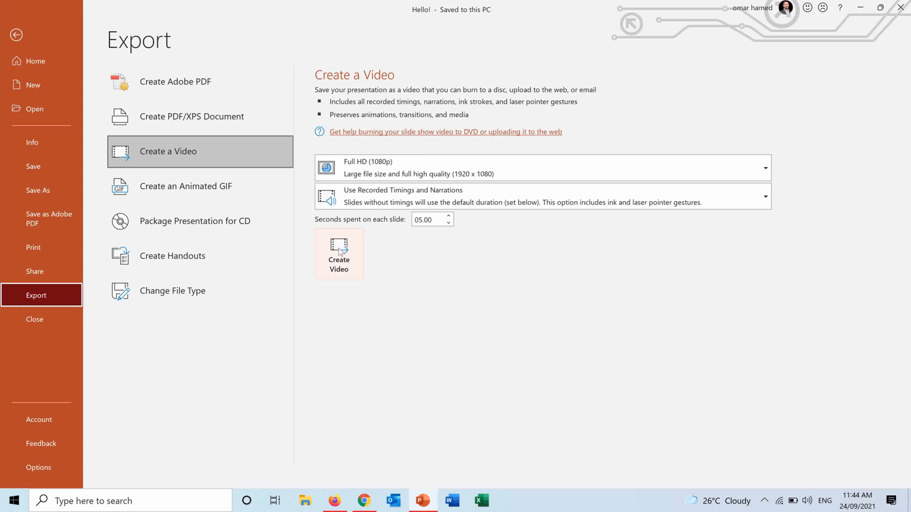
click(338, 254)
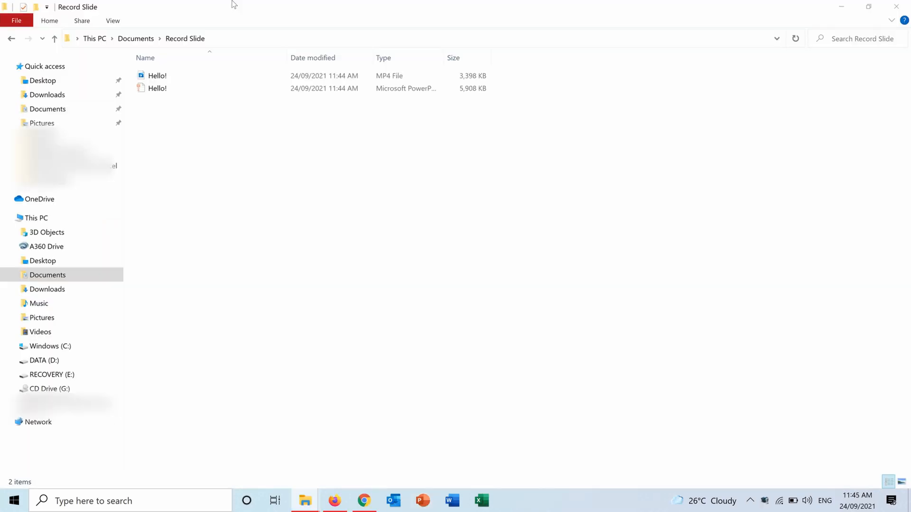
Open the Hello! MP4 file in the Documents > Record Slide folder
click(157, 89)
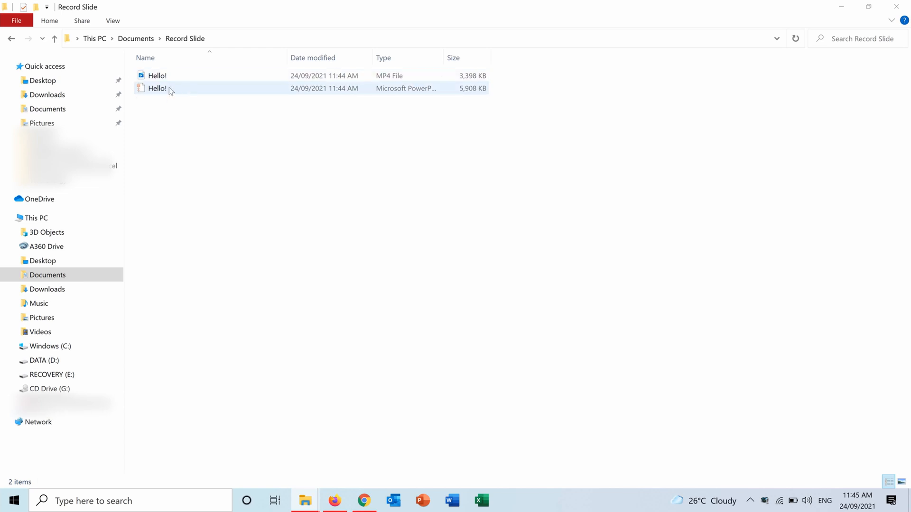
mouse_move(158, 100)
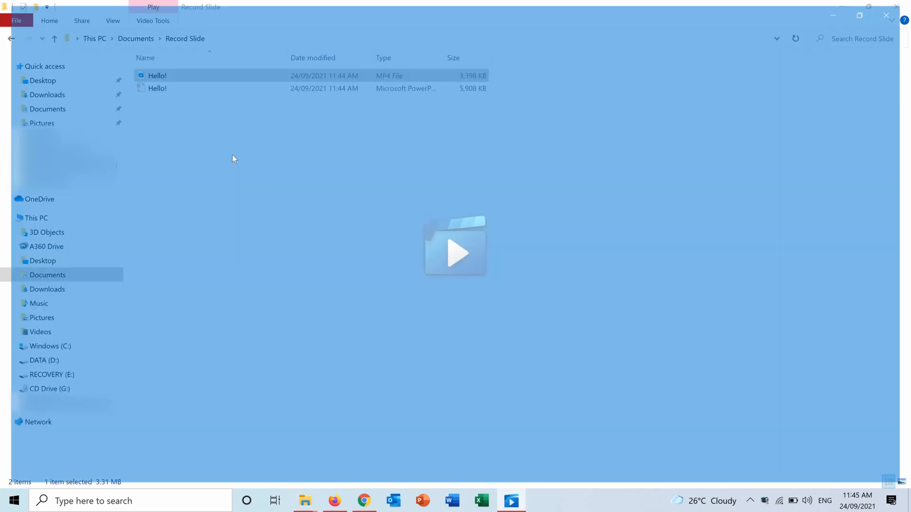
Play the Hello! MP4 in Movies & TV, showing the title slide with webcam overlay
double_click(457, 252)
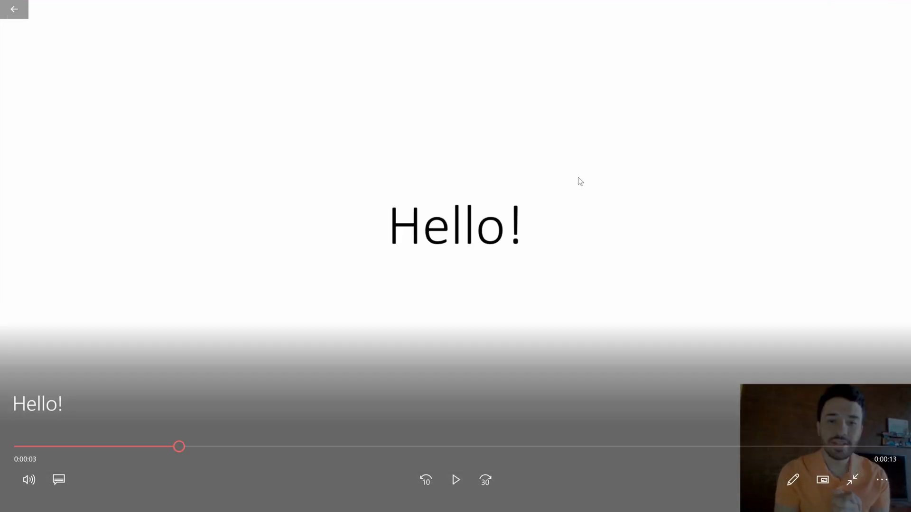
mouse_move(733, 222)
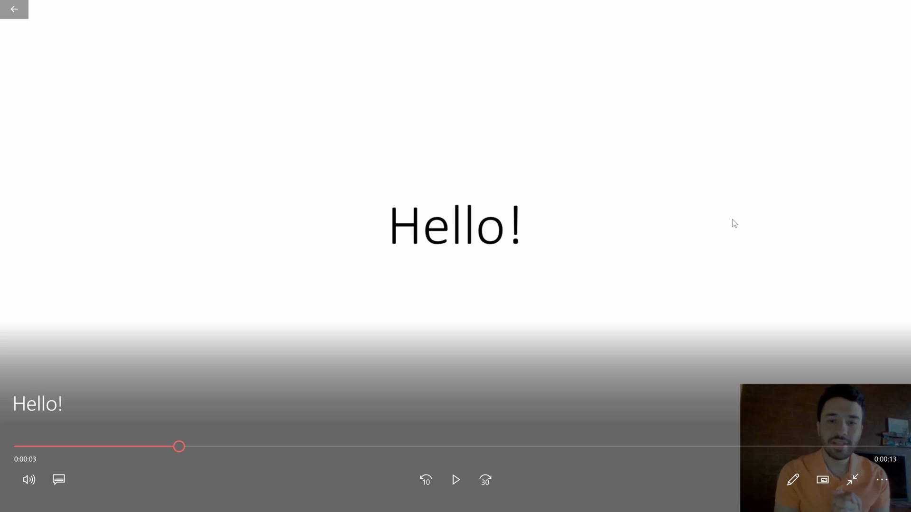
mouse_move(786, 165)
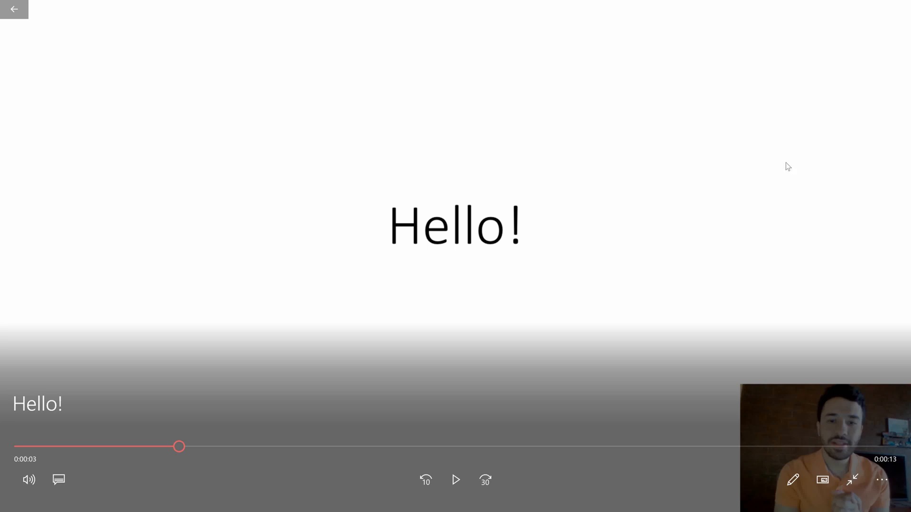